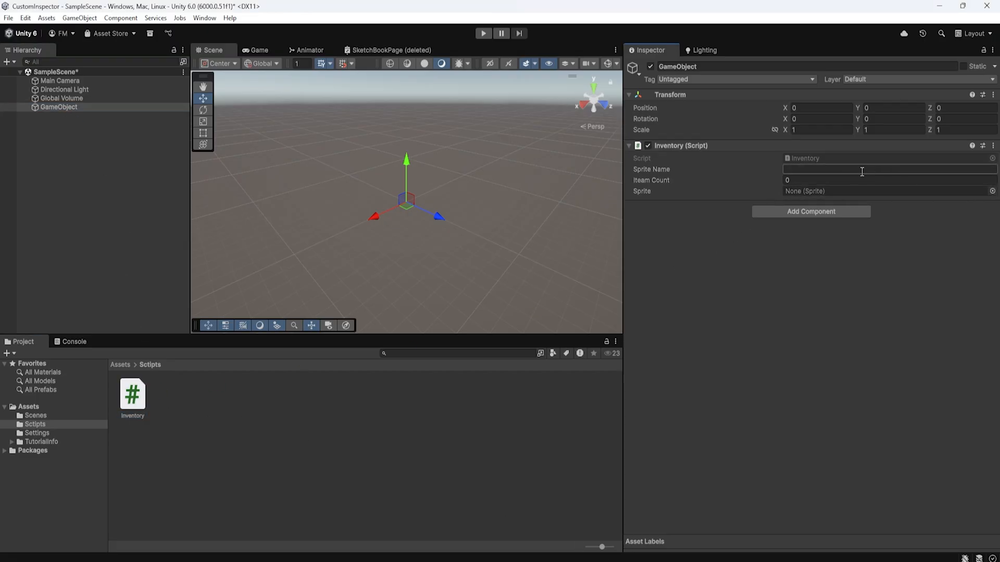
- Enter Sprite Name 'sword' and Item Count 5, and assign the SpriteAtlas_35 sprite
type("sword")
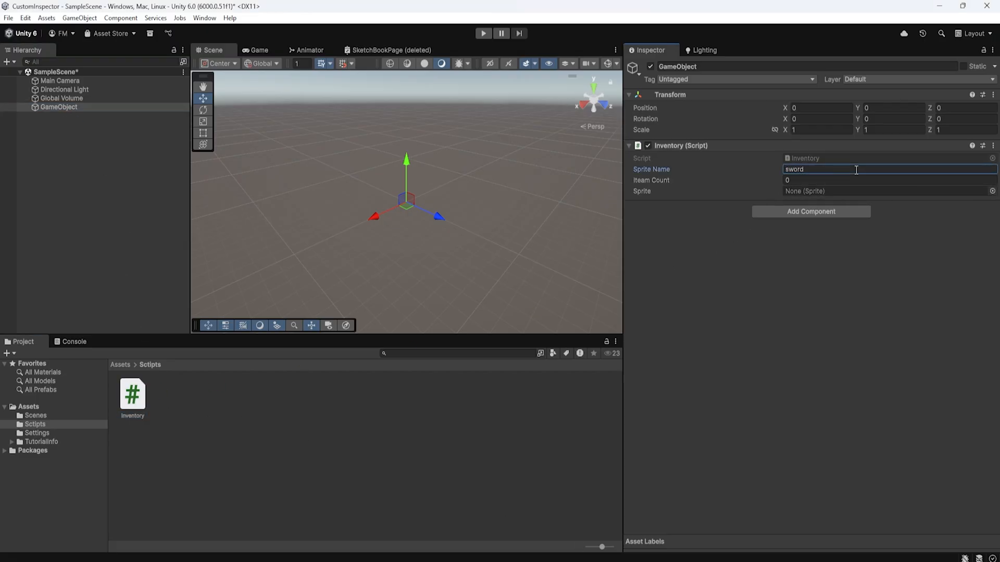
type("5")
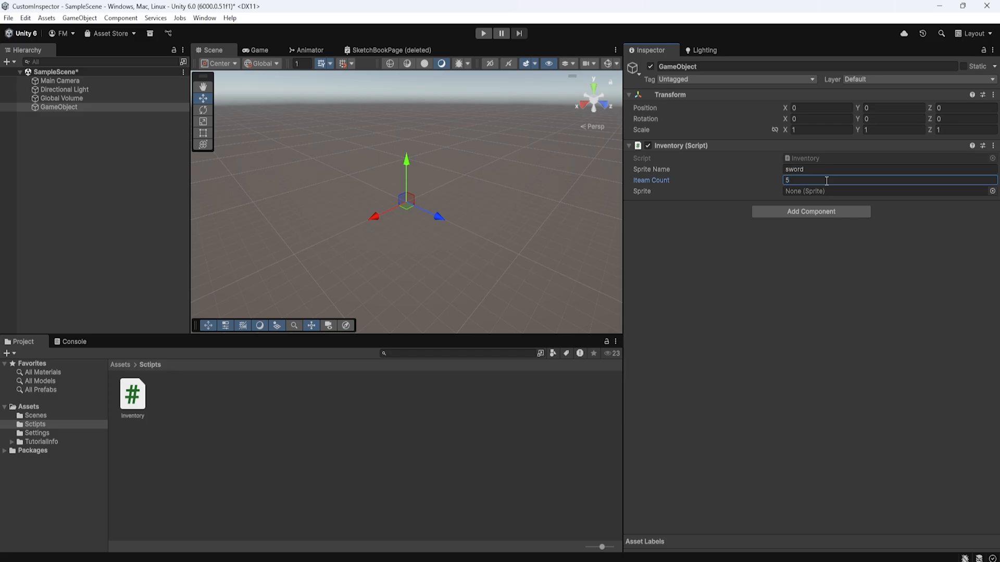
left_click(887, 191)
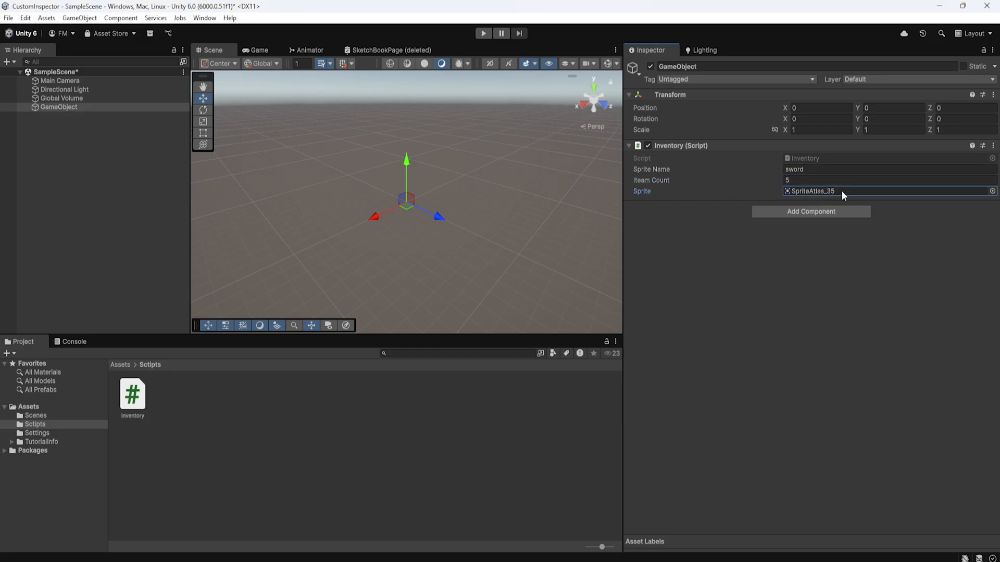
left_click(886, 169)
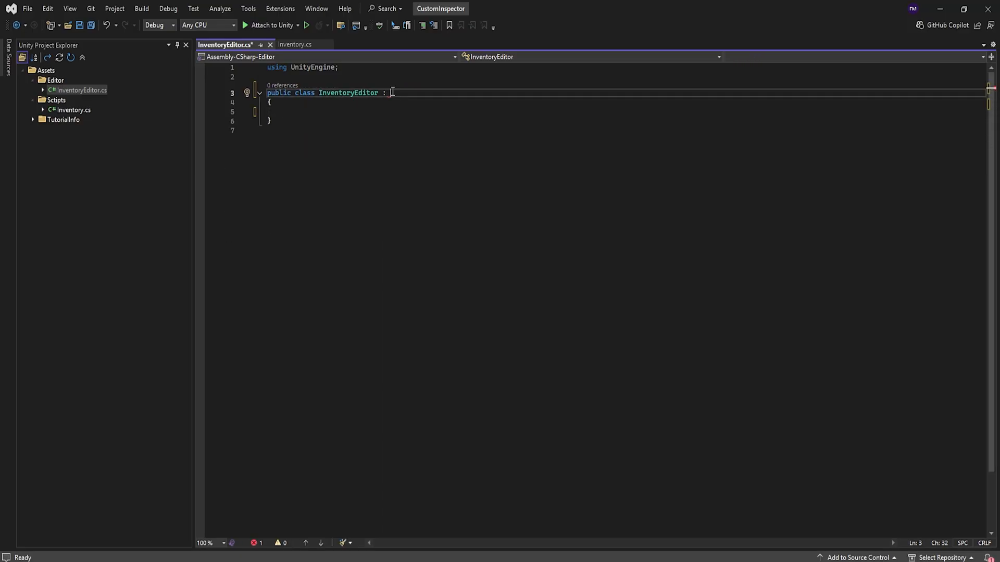
- Make InventoryEditor extend Editor, import UnityEditor, and begin [CustomEditor(typeof(Inventory))]
type("Editor")
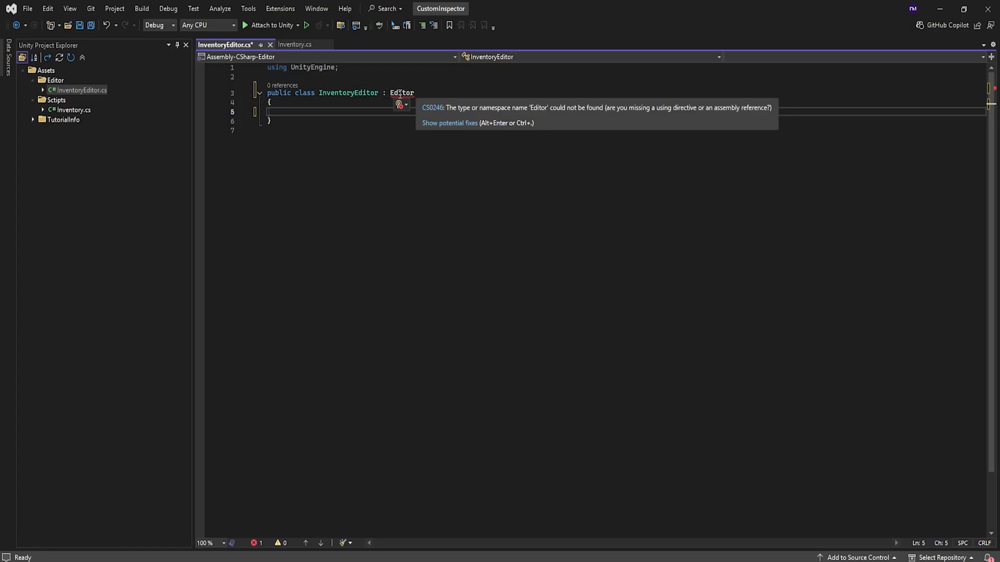
left_click(387, 104)
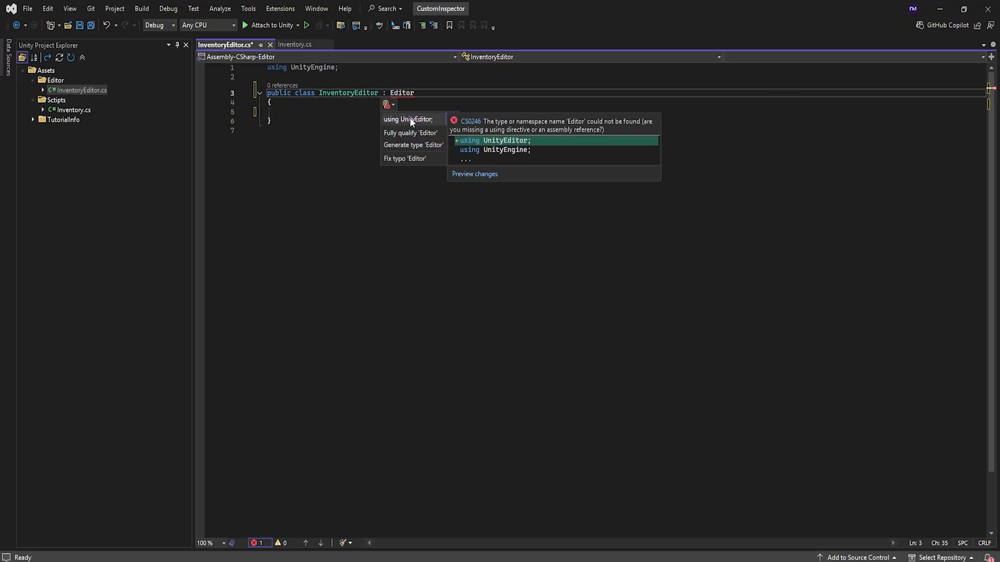
mouse_move(412, 126)
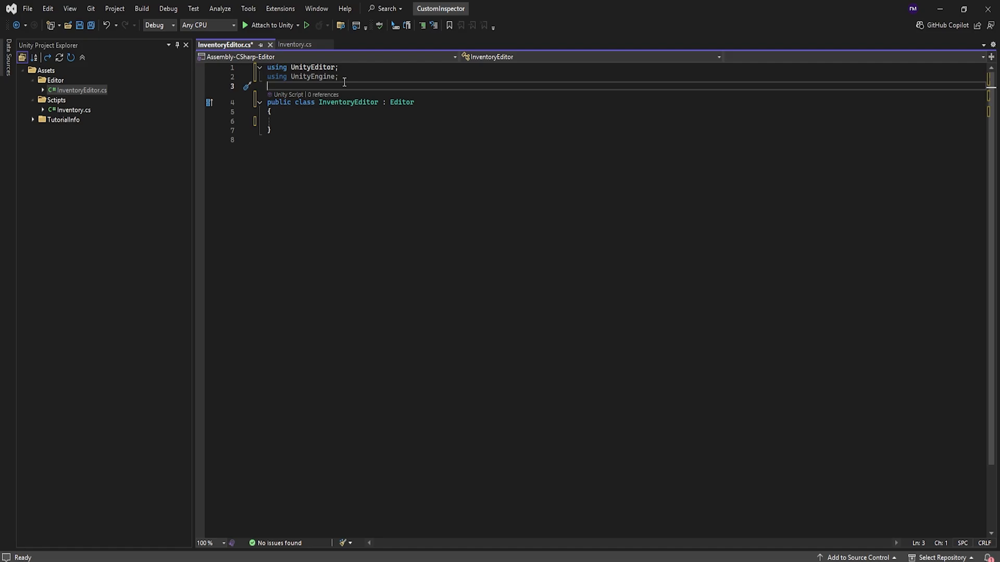
type("[crea")
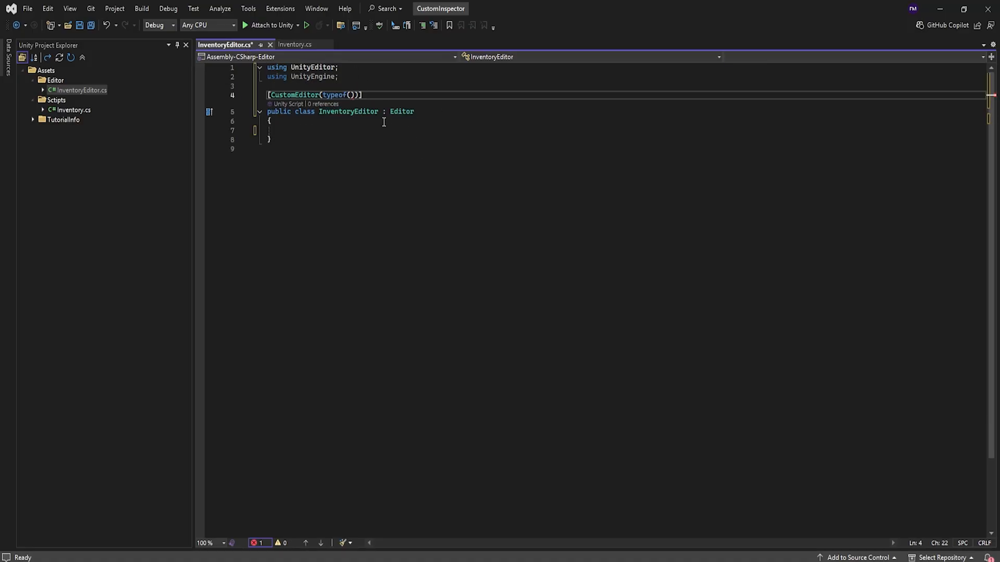
type("Inventory")
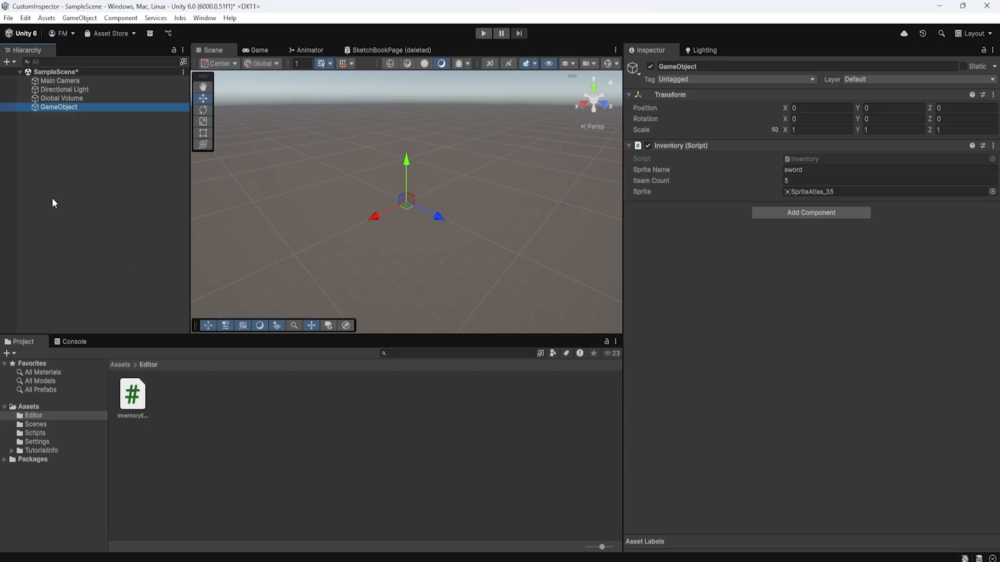
mouse_move(510, 264)
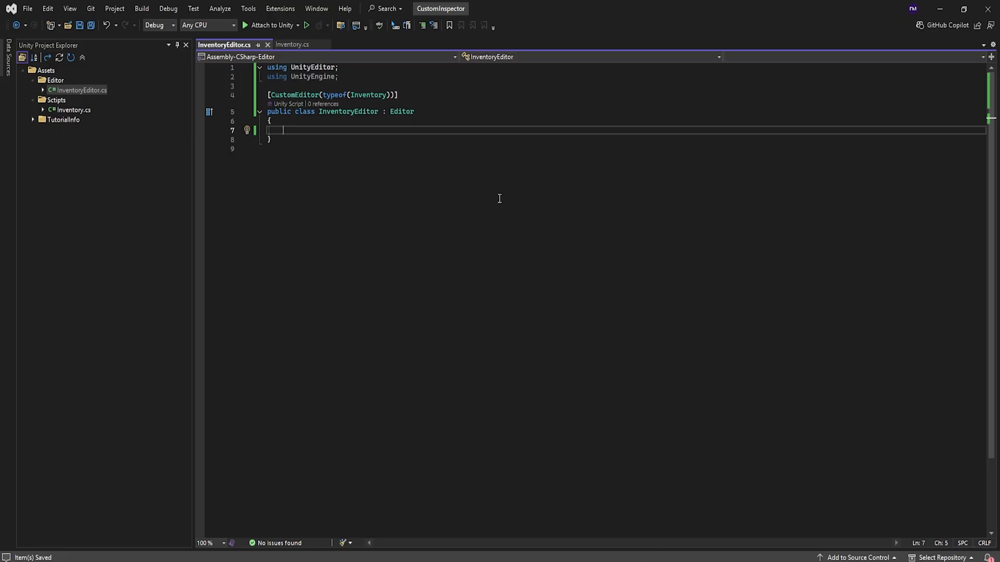
- Generate a CreateInspectorGUI() override on InventoryEditor from Quick Actions' Generate overrides
double_click(401, 111)
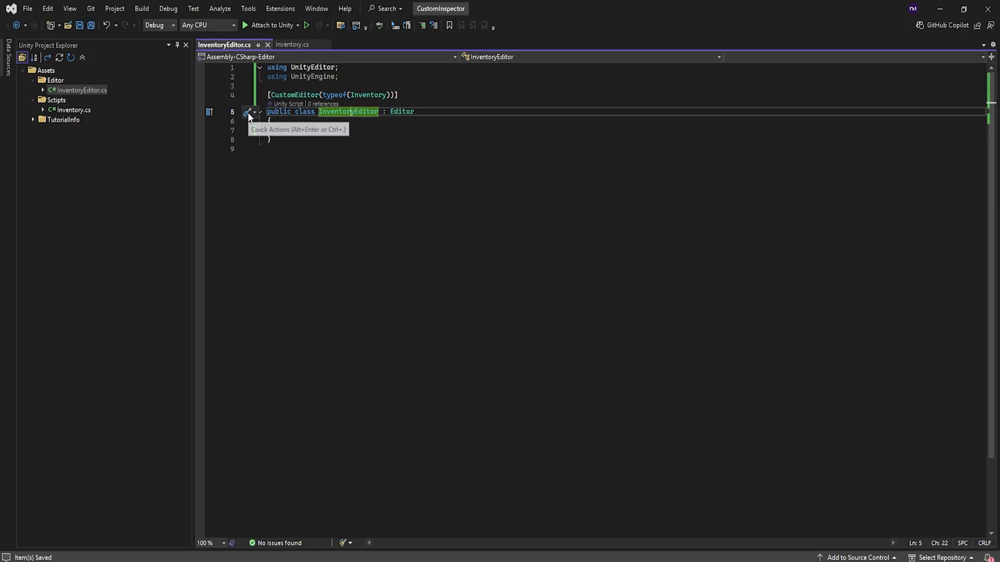
left_click(247, 112)
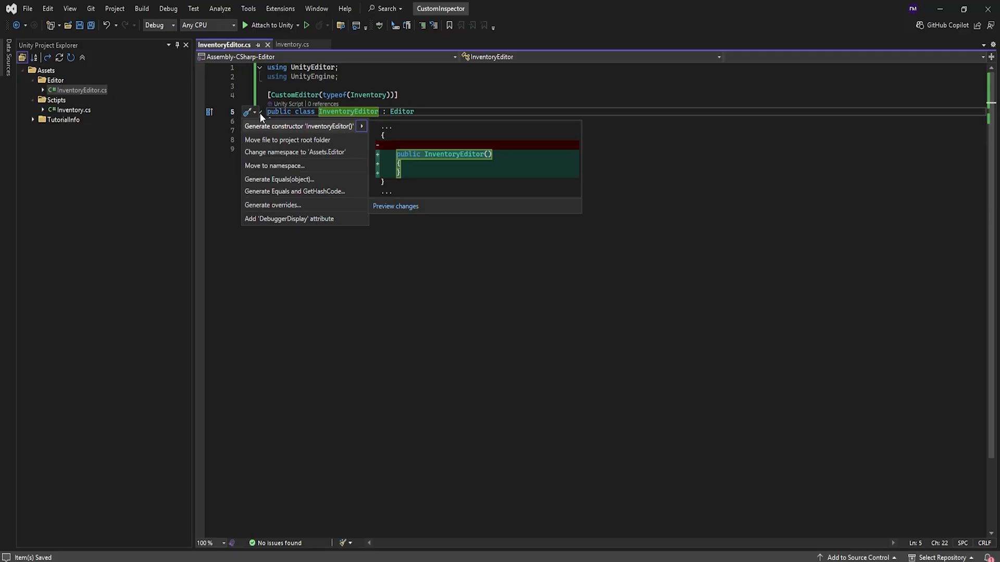
left_click(272, 205)
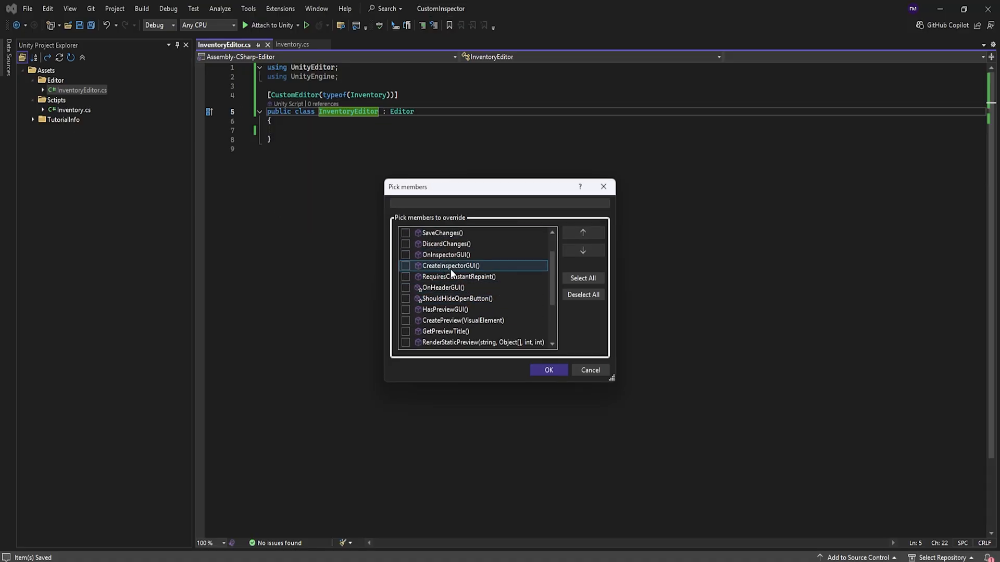
left_click(548, 370)
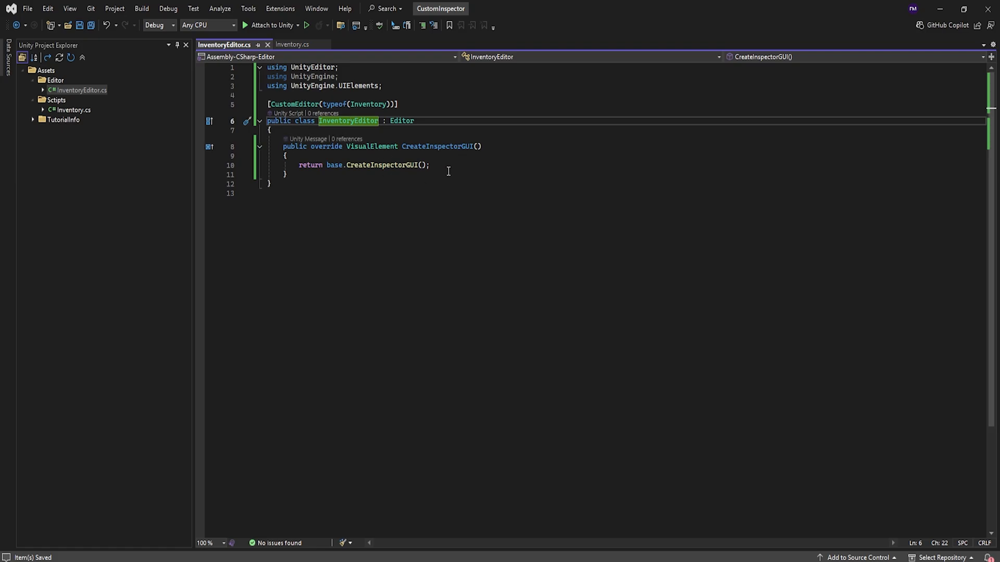
double_click(311, 164)
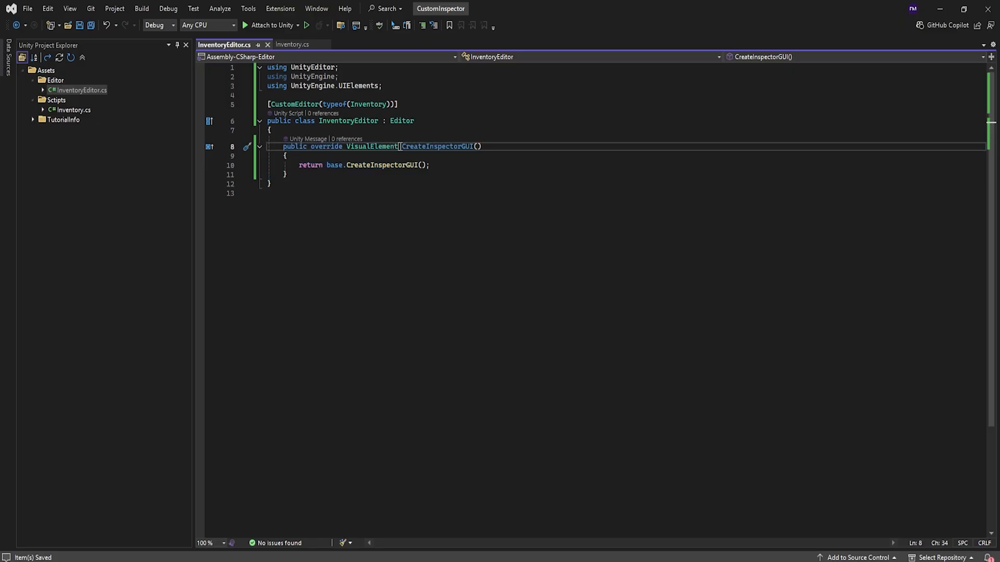
double_click(372, 146)
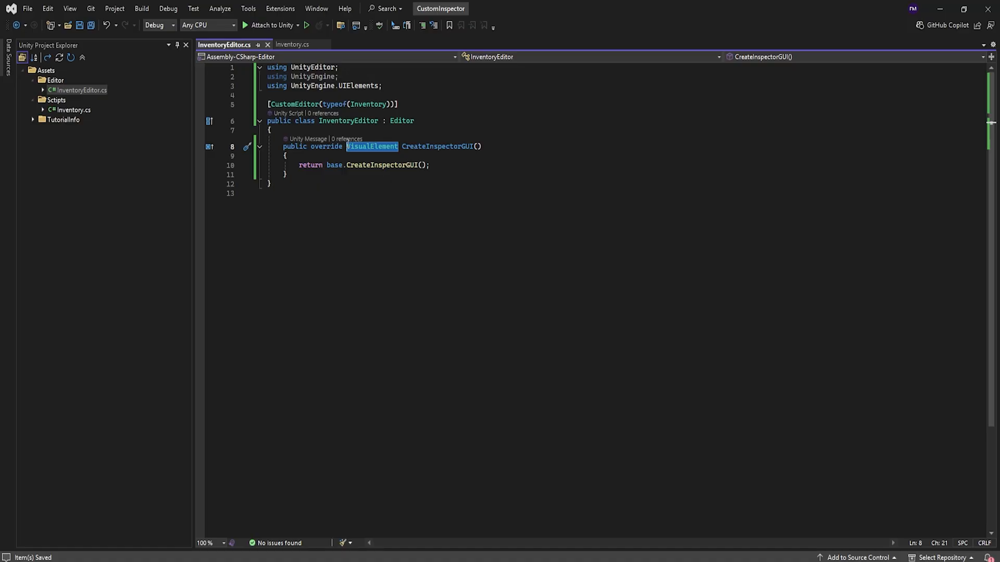
mouse_move(600, 368)
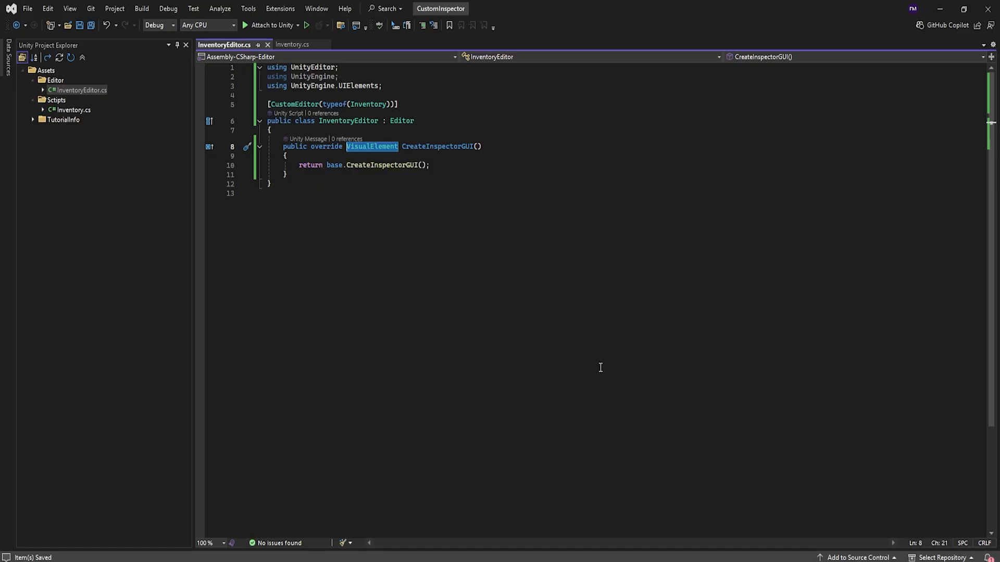
mouse_move(600, 380)
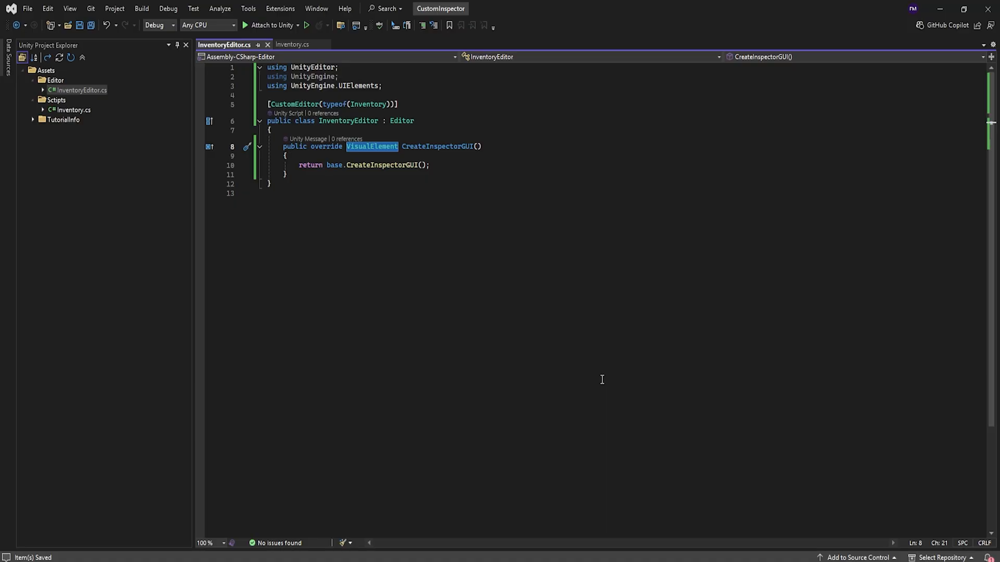
- Write CreateInspectorGUI to build a root, add a Label with 'hello' text, and return root
type("var root = base.CreateInspectorGUI();")
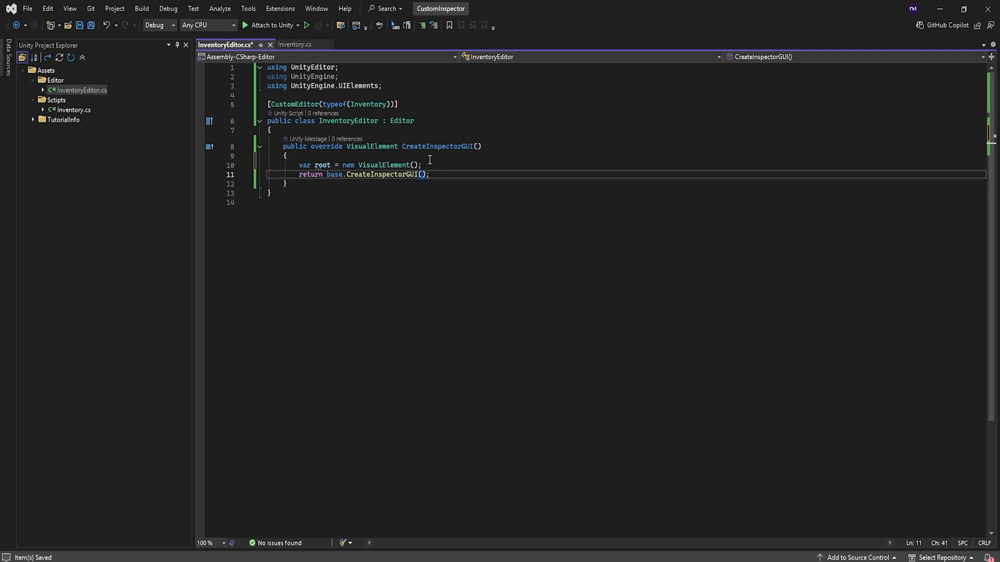
type("root")
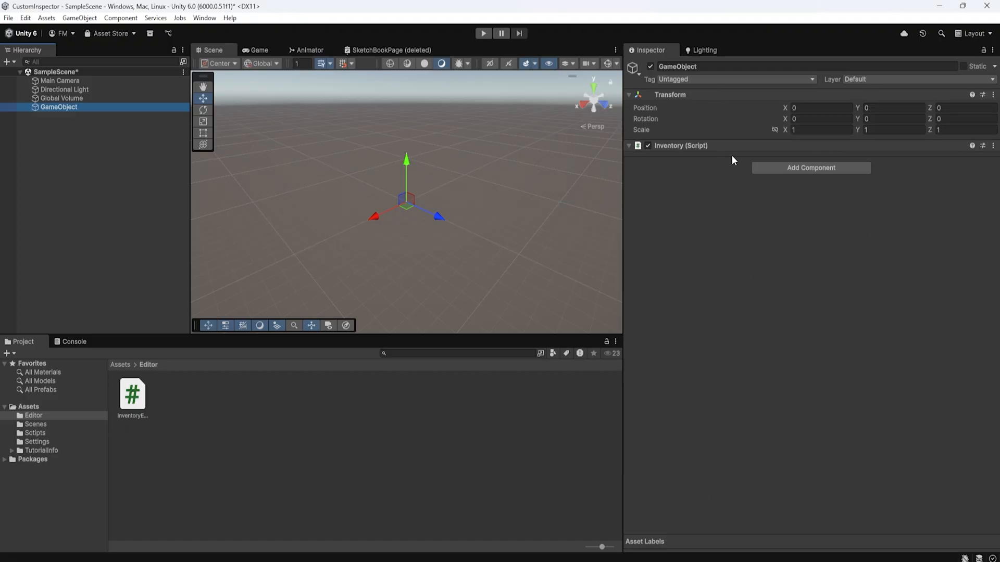
mouse_move(719, 150)
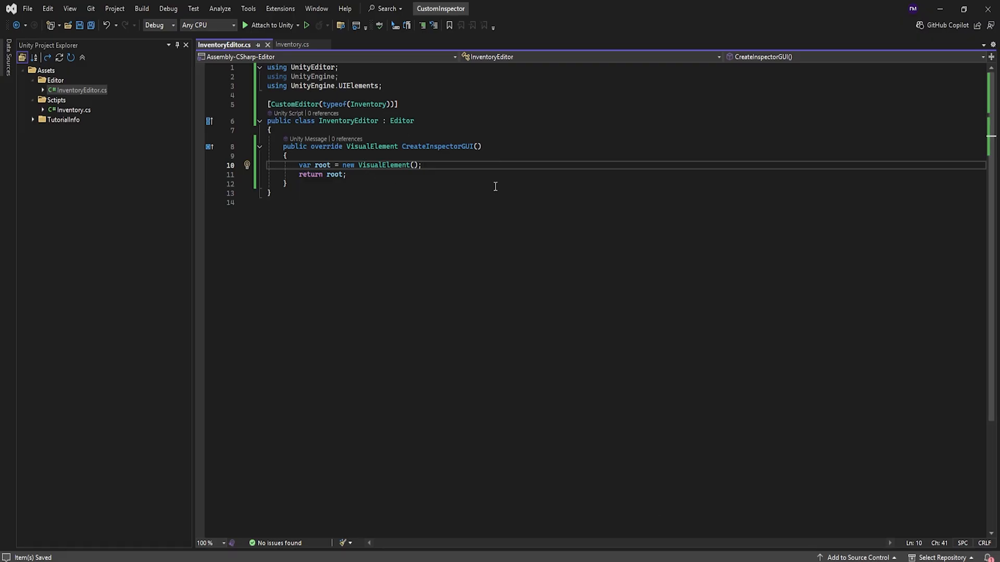
type("Label label = new Label();")
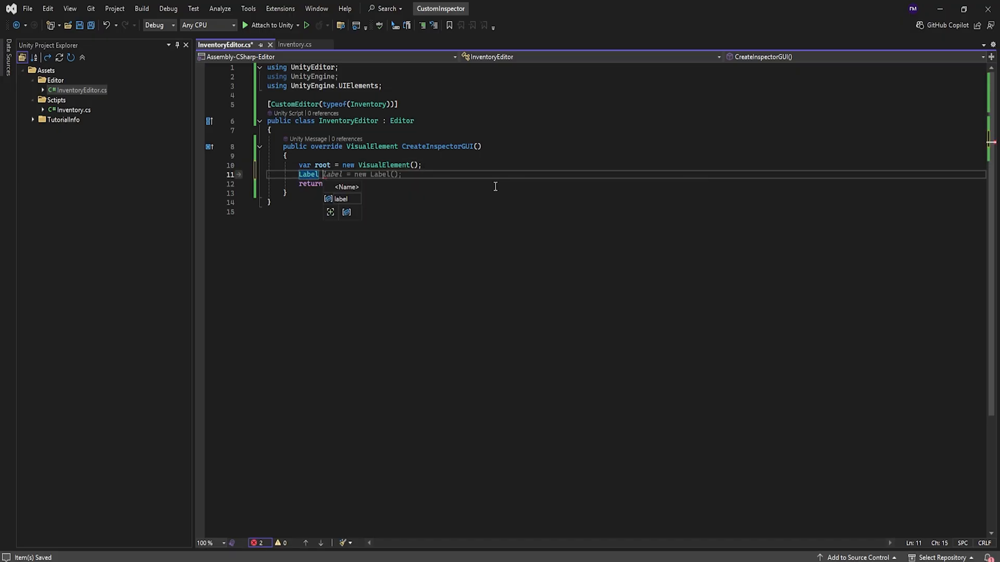
type("root.Add(label);")
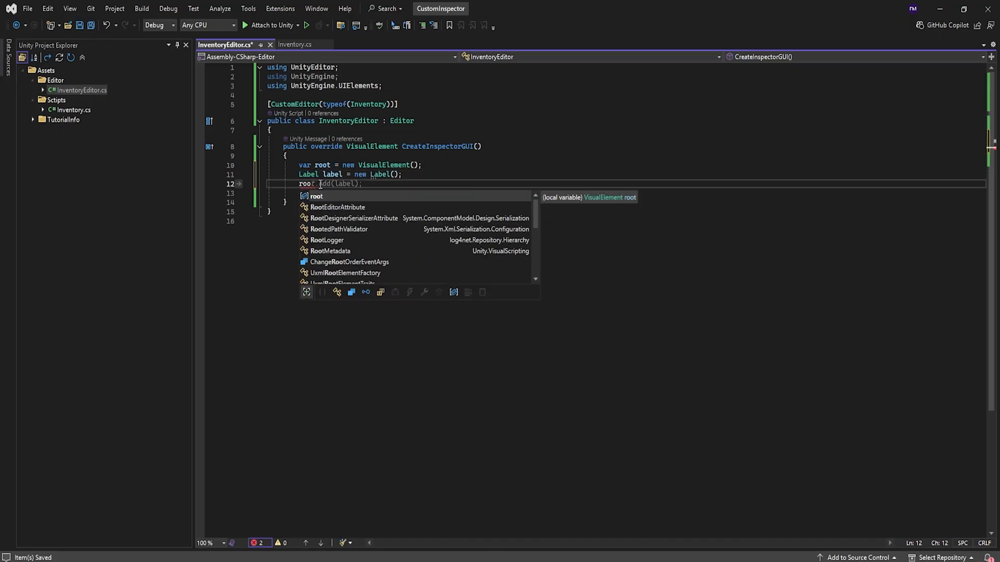
type("label.text = \"he")
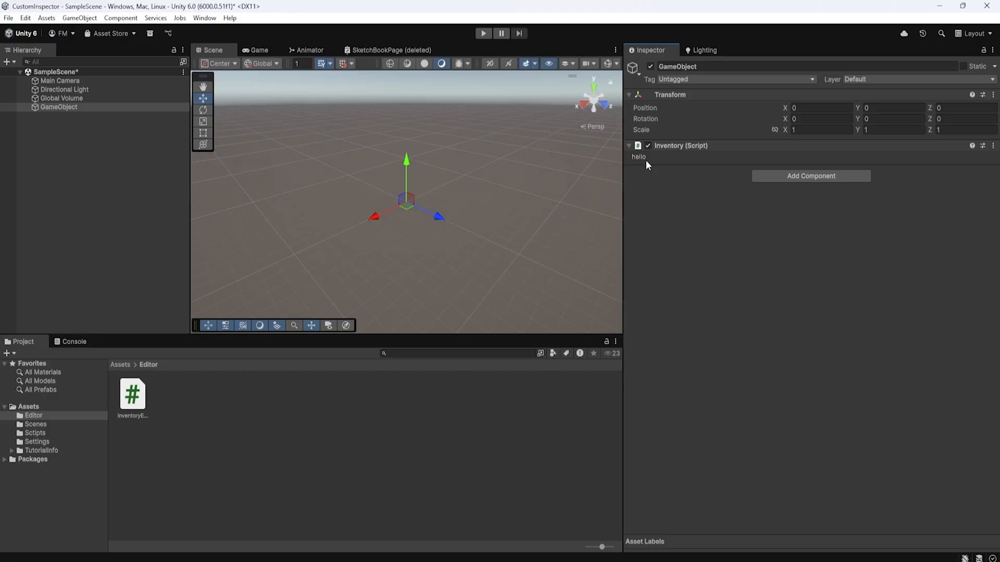
mouse_move(653, 545)
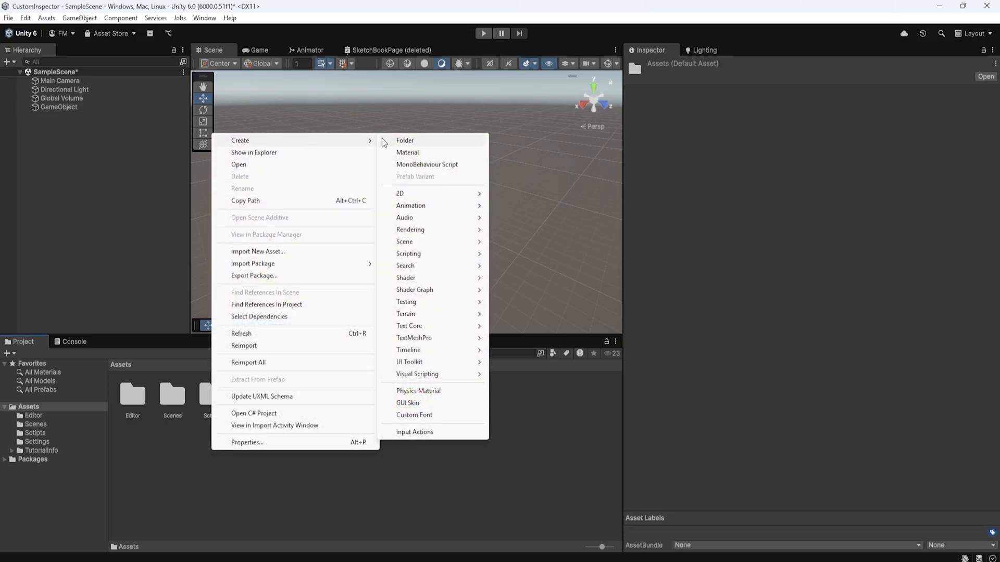
- Create a folder named UI under Assets and open its creation menu
left_click(404, 140)
type("UI")
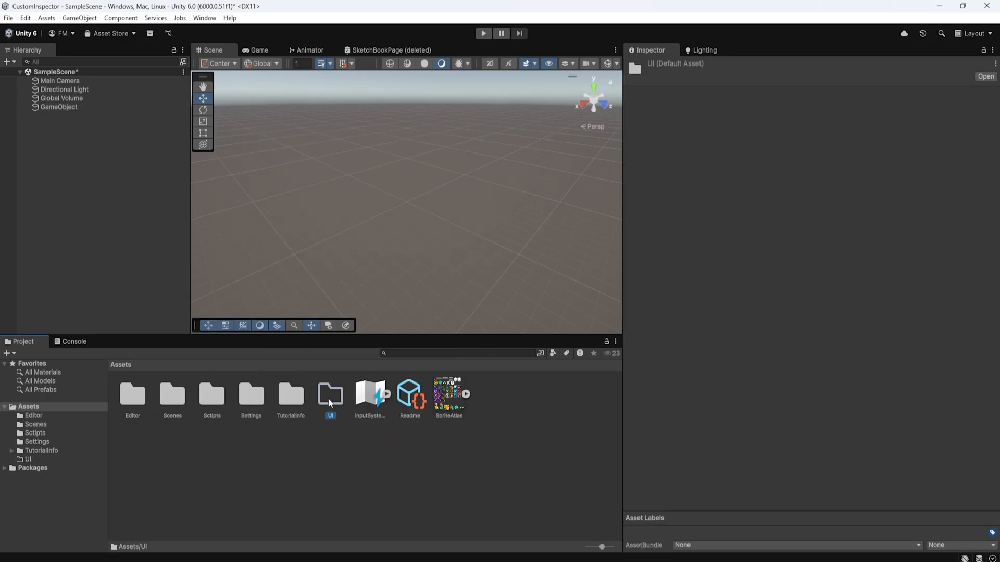
right_click(330, 394)
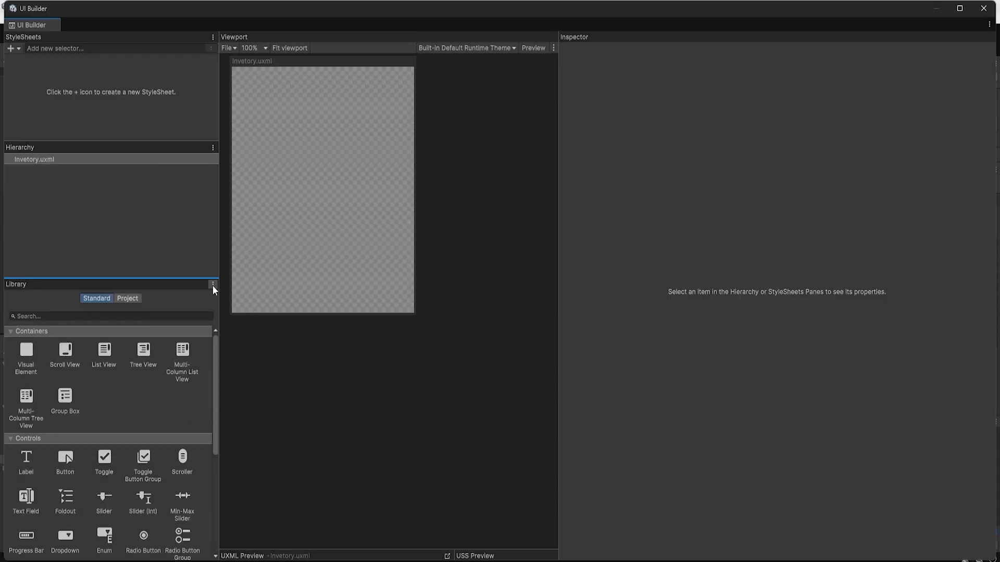
- Enable Editor Extension Authoring from the Library pane's ⋮ menu
left_click(213, 284)
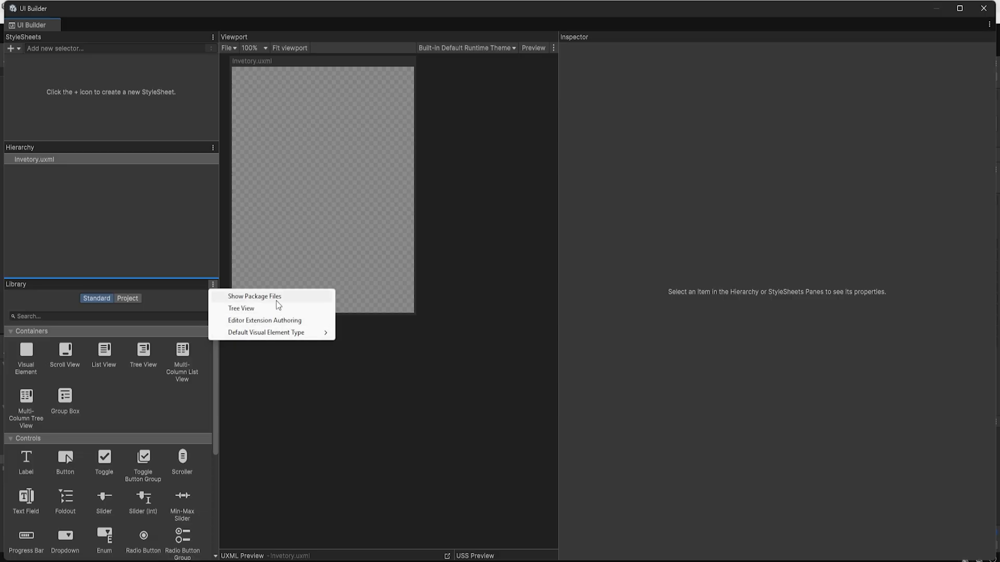
mouse_move(262, 322)
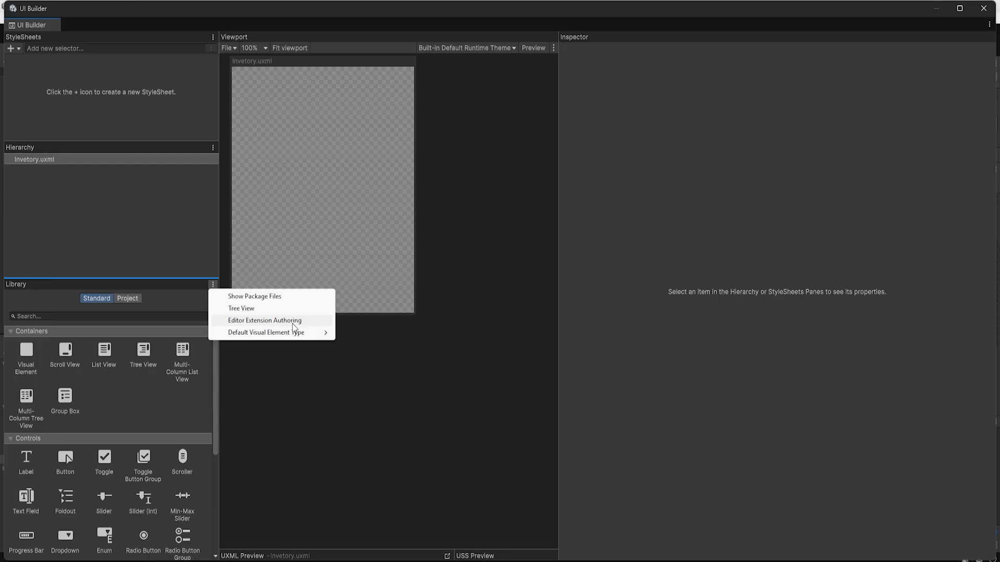
left_click(264, 320)
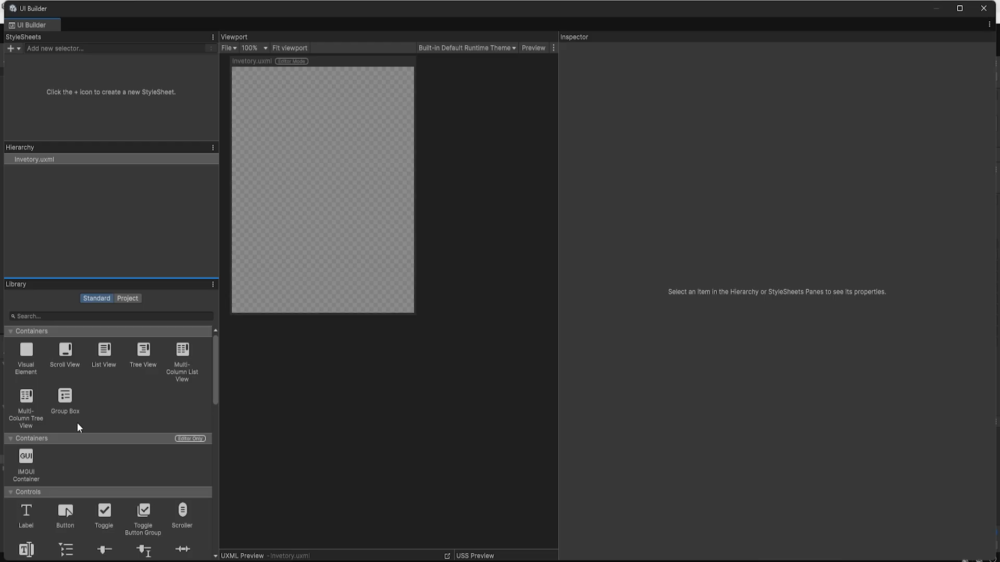
- Add a VisualElement holding a Label with text 'Hello', then select the VisualElement
left_click(26, 355)
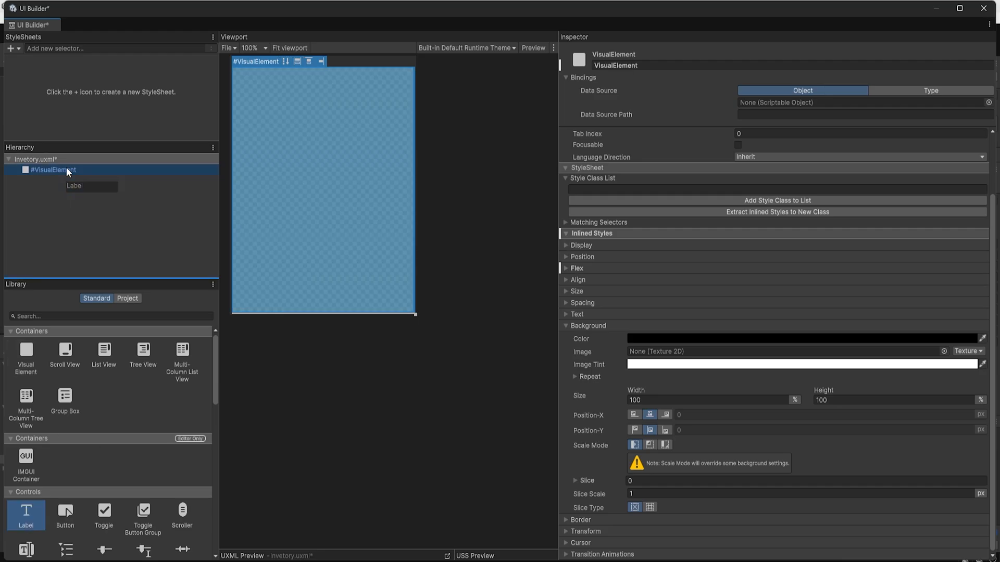
type("Hello")
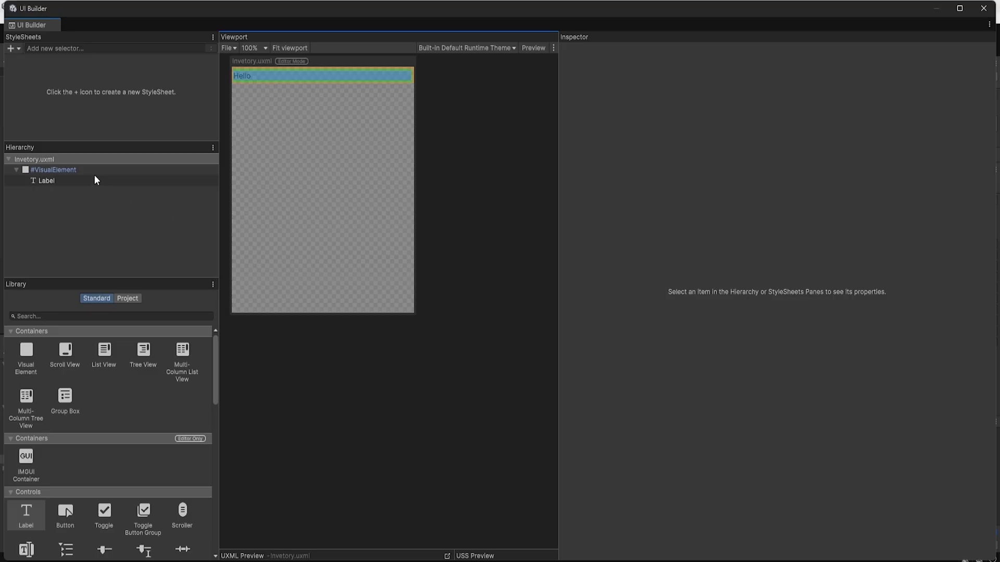
left_click(53, 169)
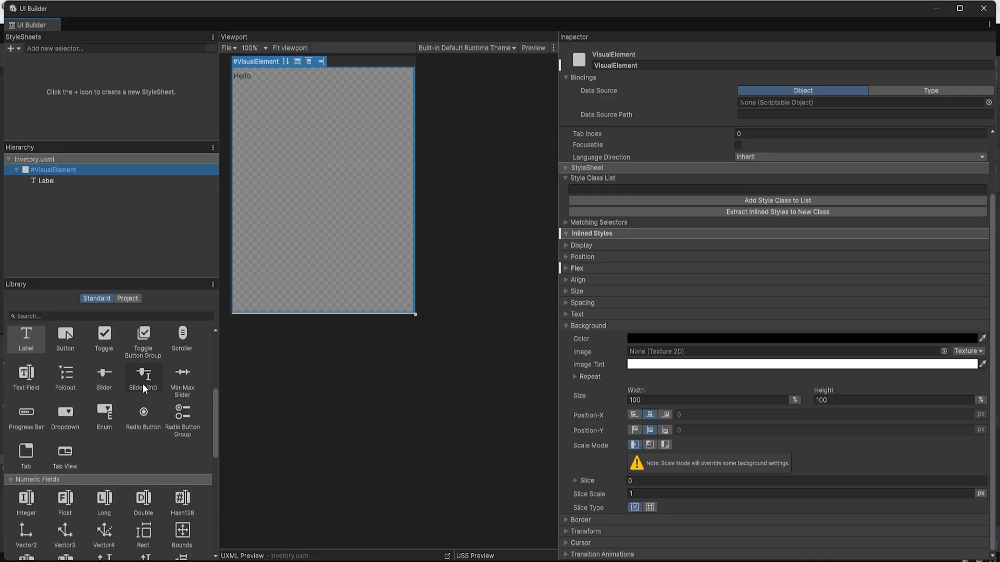
mouse_move(143, 414)
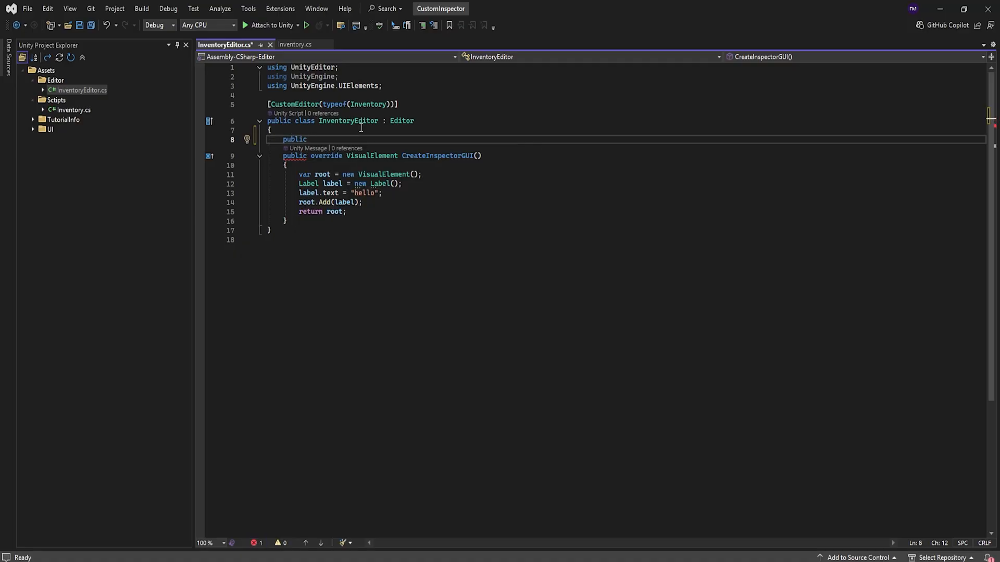
- Add a public VisualTreeAsset visualTreeAsset field to clone, defaulting to the Invetory asset
type("VisualTreeAsset")
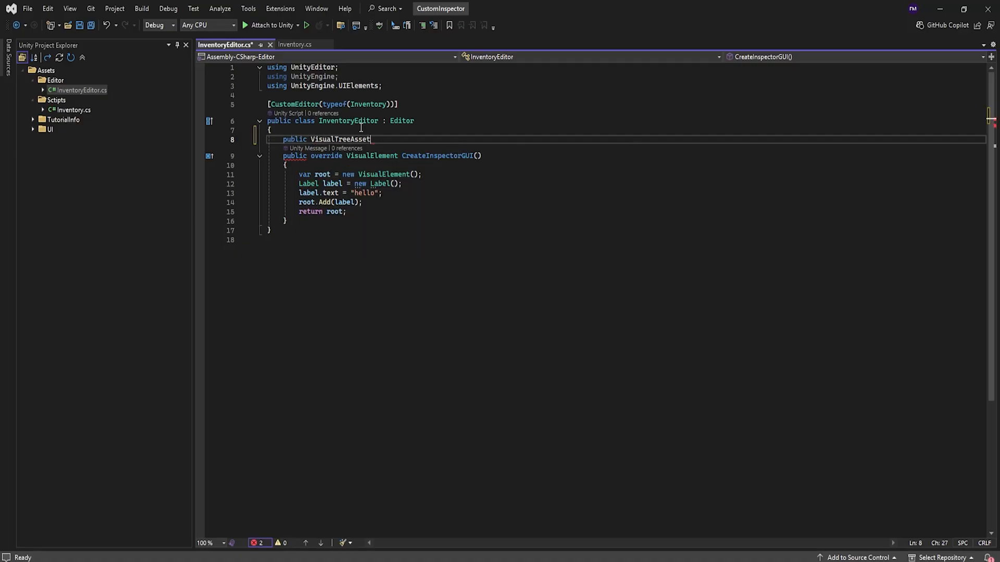
type("VisualTreeAsset;")
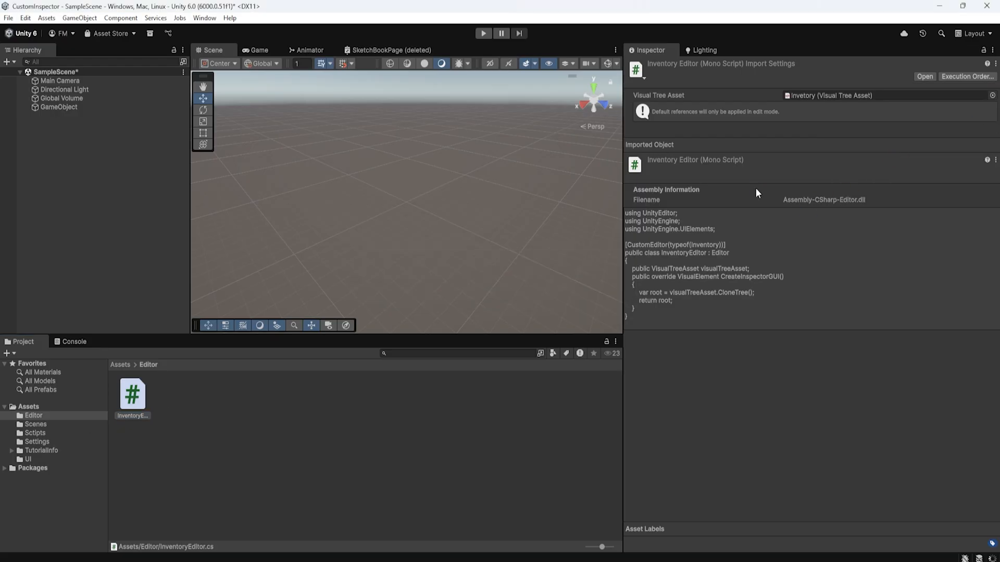
left_click(58, 106)
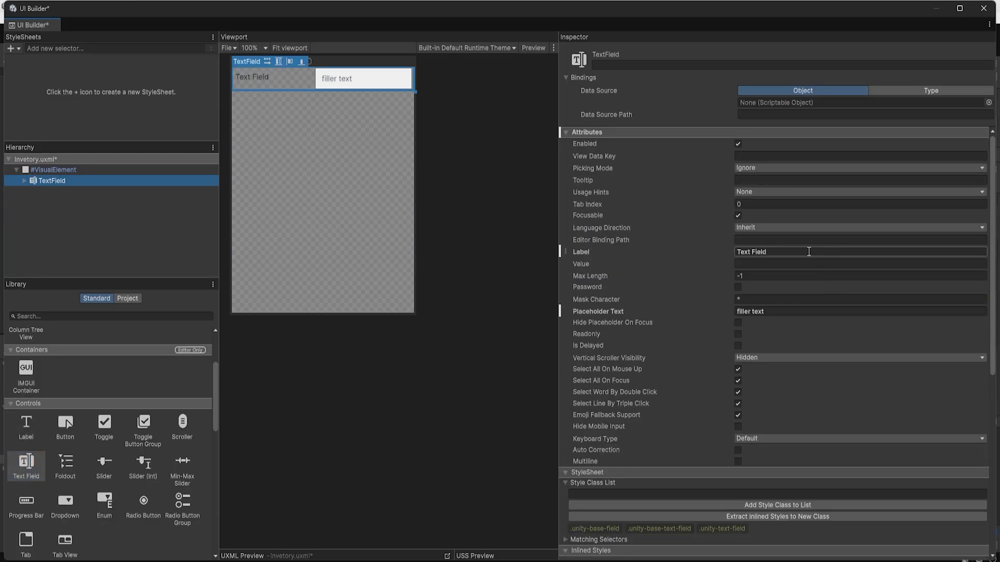
- Label the new text field 'Item Name' and the integer field 'Item Count'
type("Item Name")
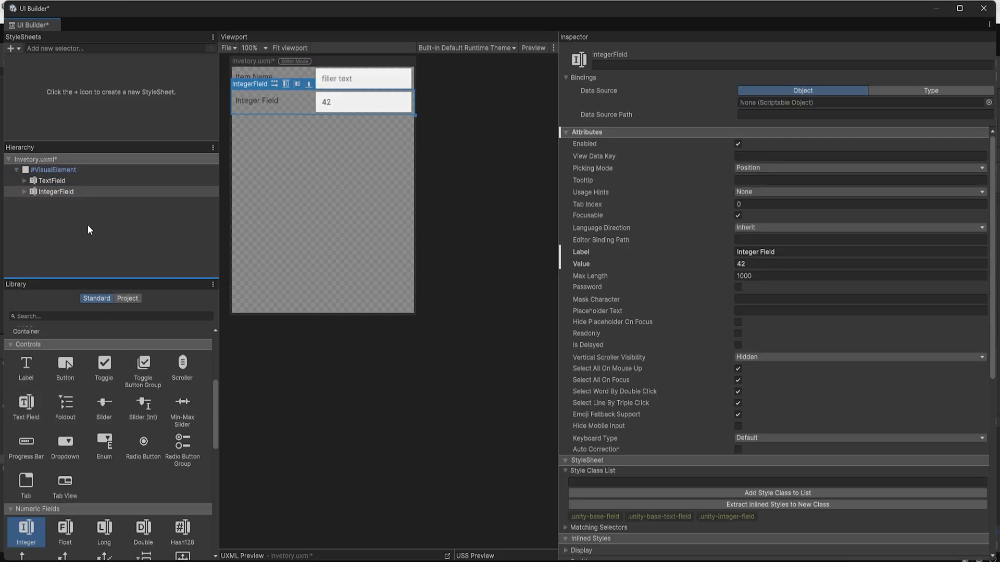
type("Item Count")
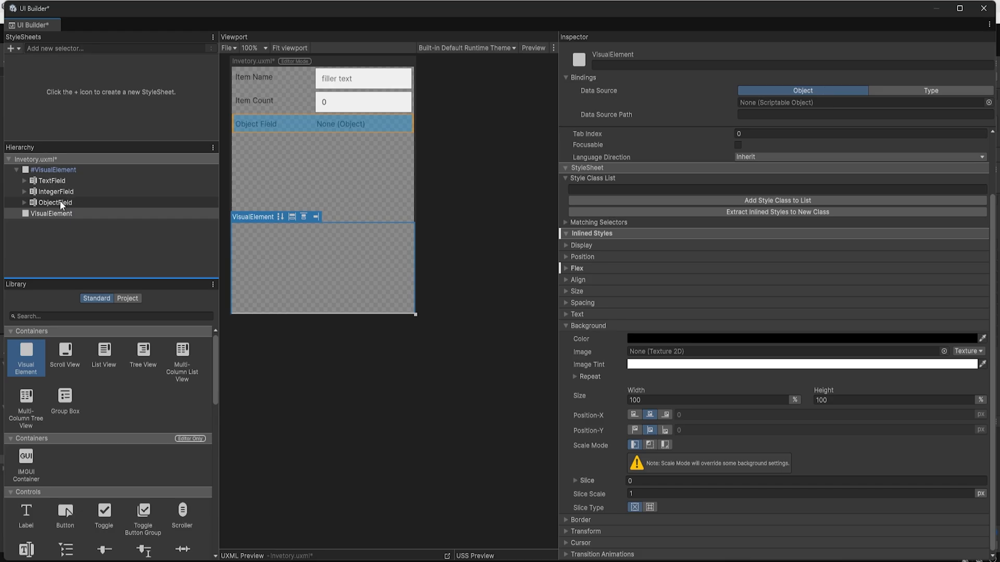
- Nest a black 'image' element beside the ObjectField in a row container with Grow 0
left_click(375, 142)
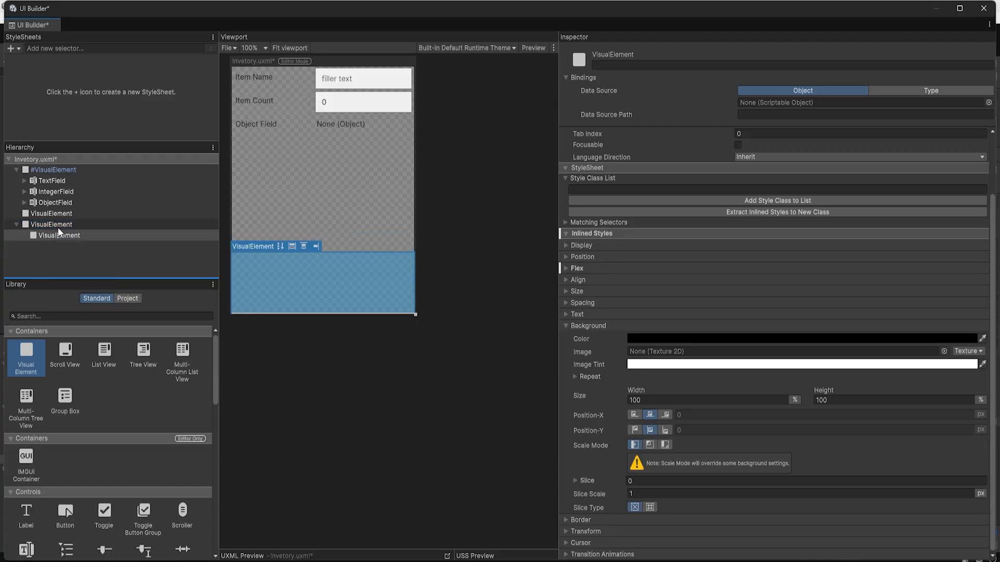
type("image")
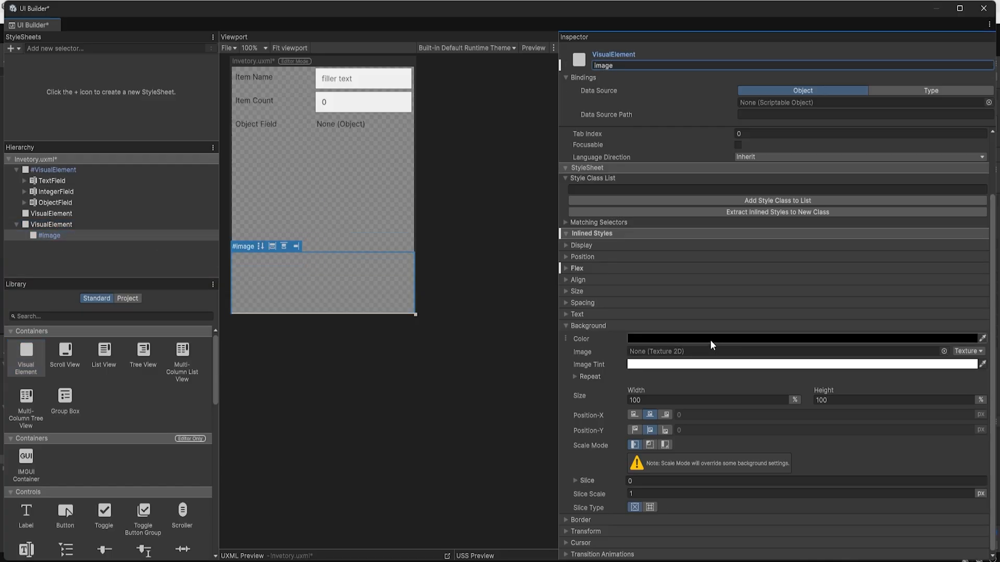
left_click(51, 213)
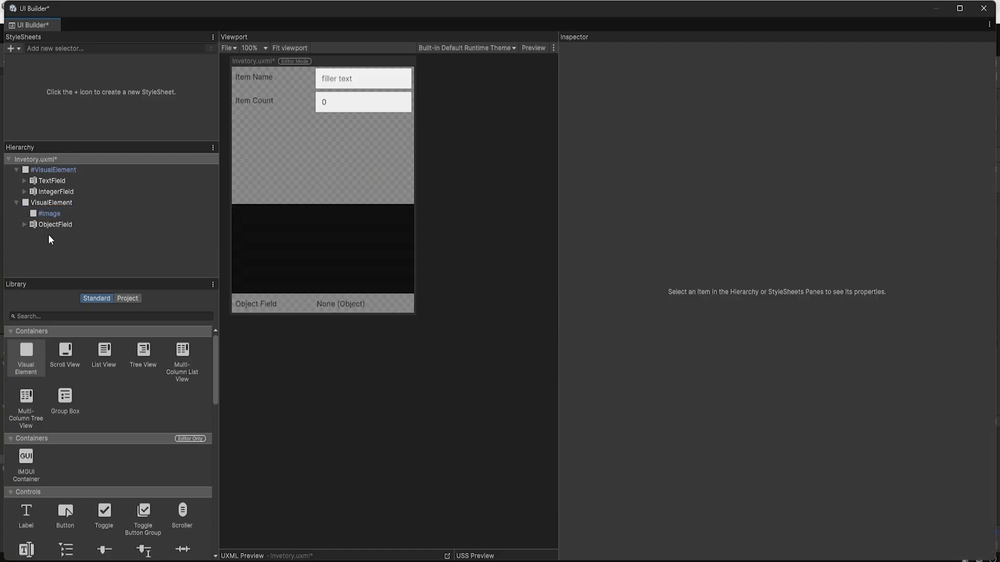
left_click(51, 202)
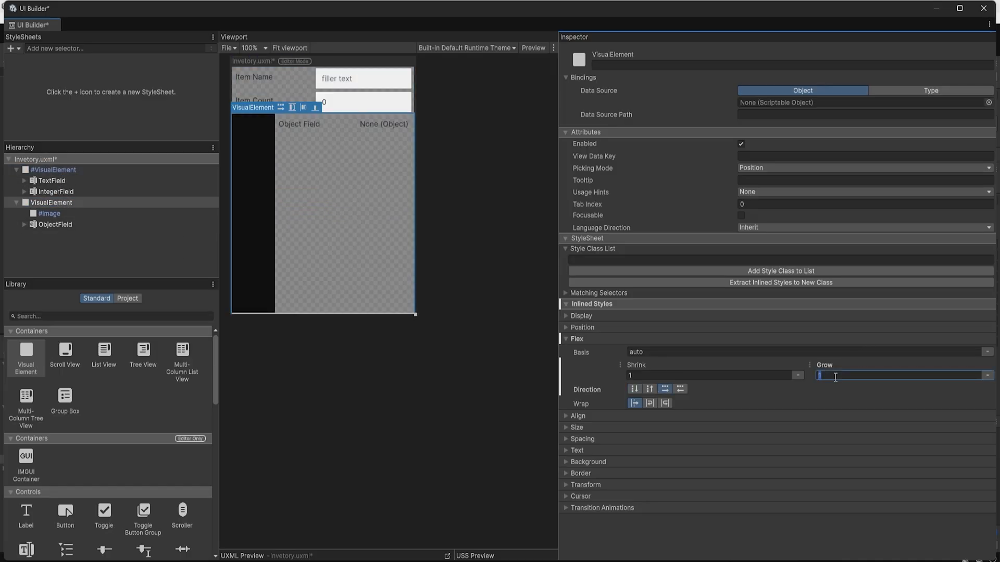
type("0")
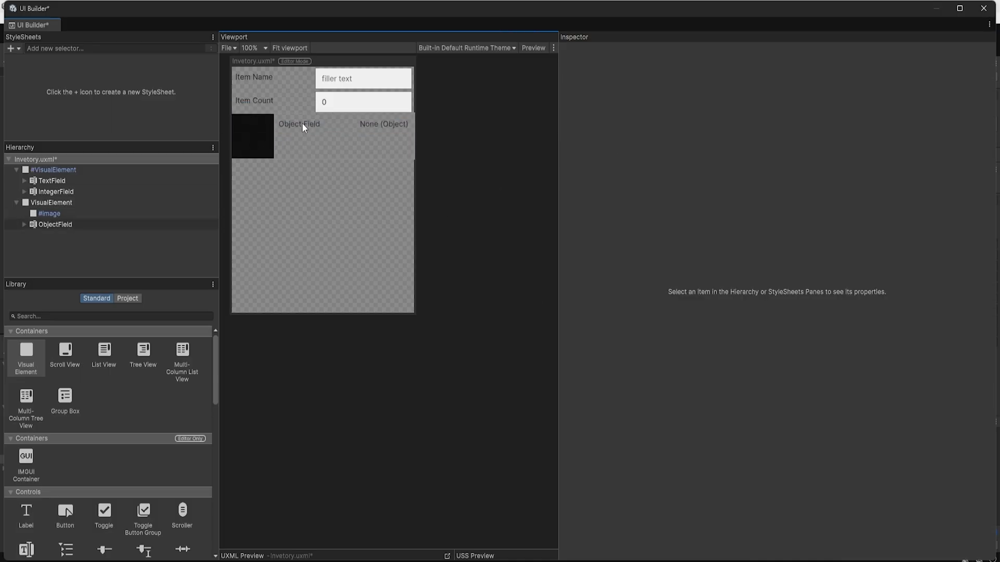
left_click(299, 124)
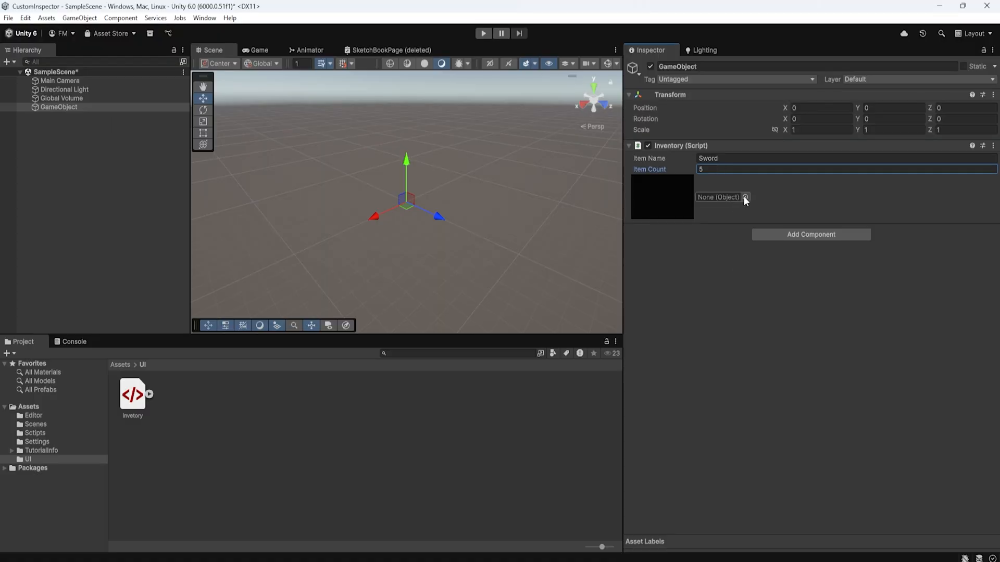
- Test the Inventory inspector's sprite field picker, then reopen Invetory.uxml in UI Builder
left_click(744, 197)
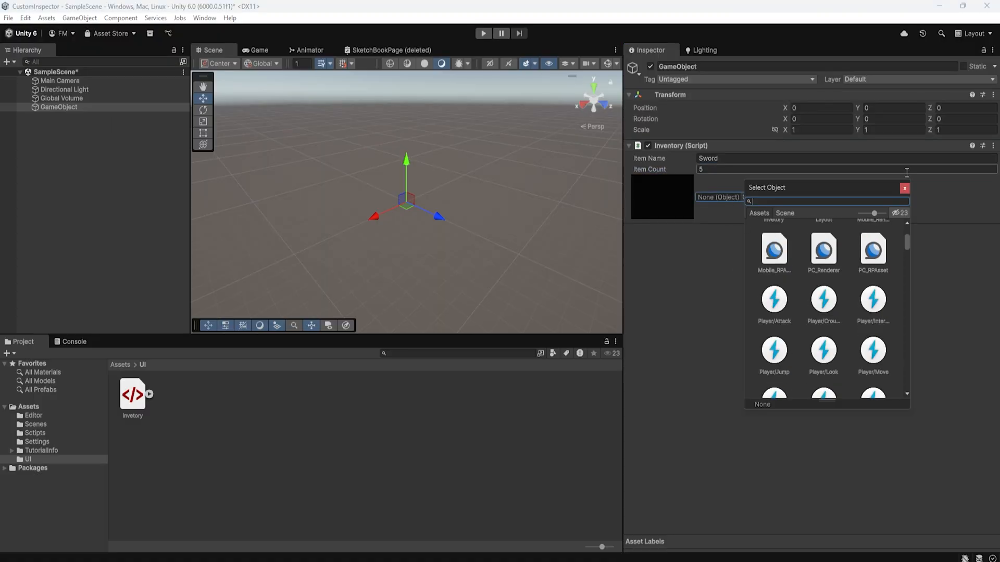
left_click(905, 188)
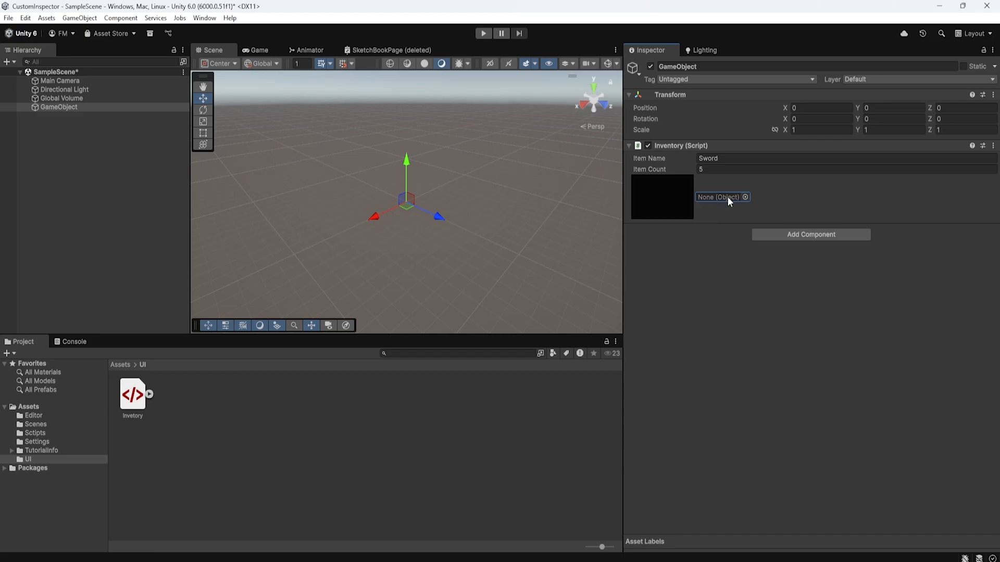
mouse_move(743, 200)
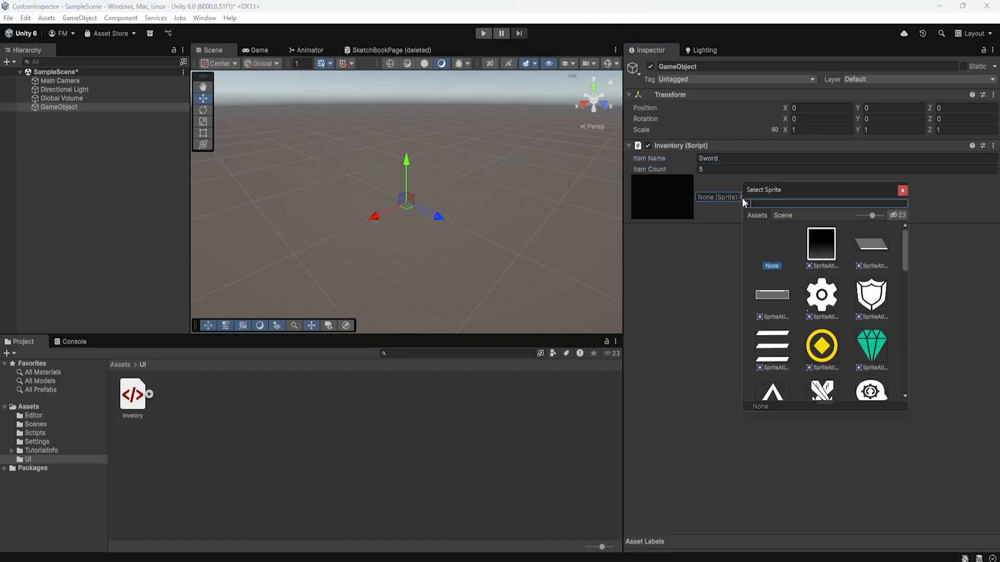
scroll("down", 3)
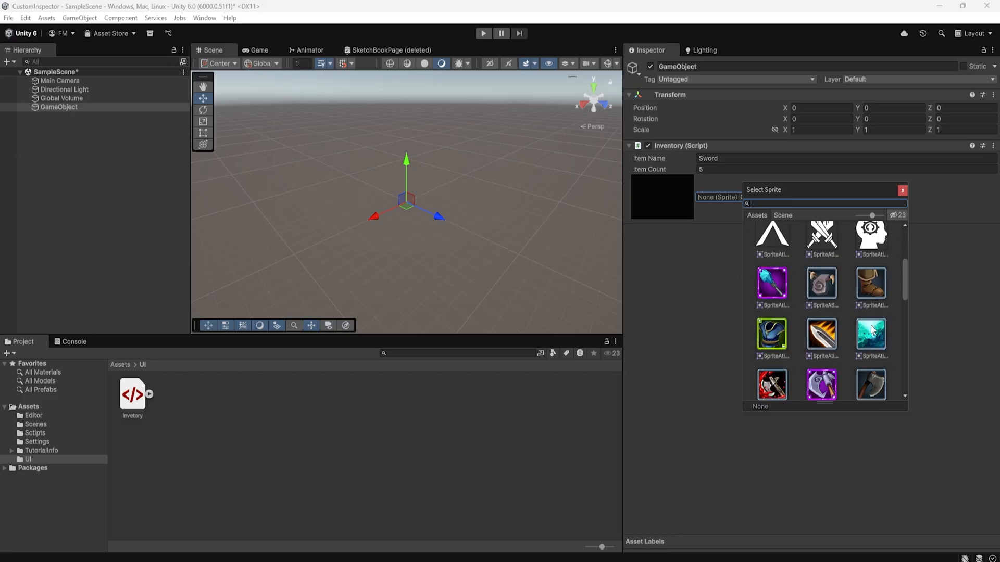
left_click(821, 335)
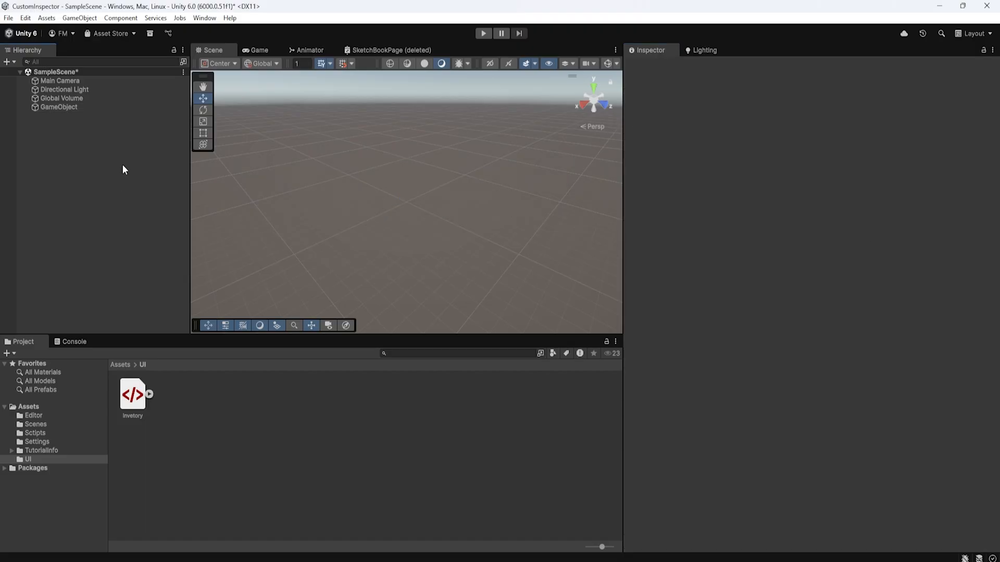
left_click(59, 106)
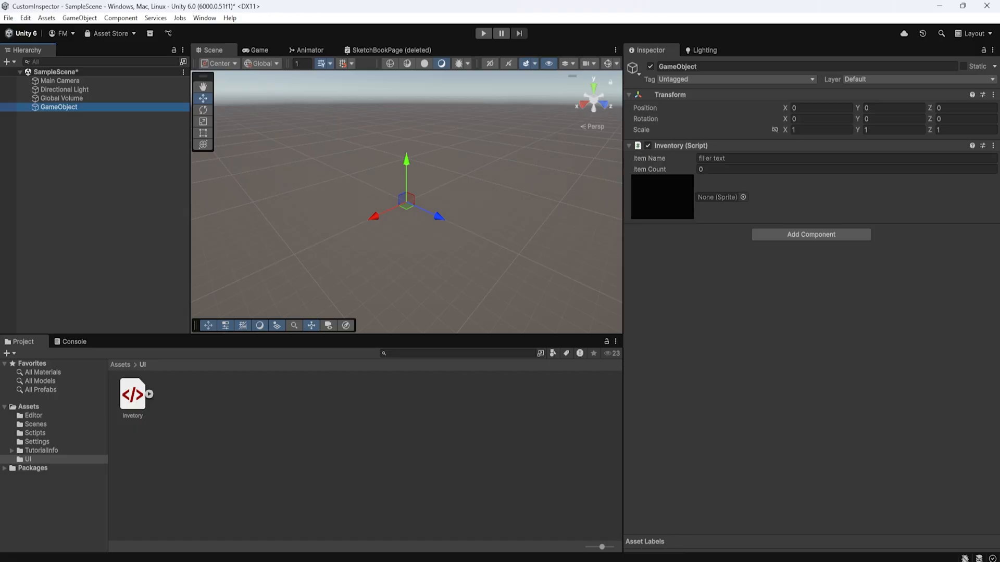
double_click(132, 394)
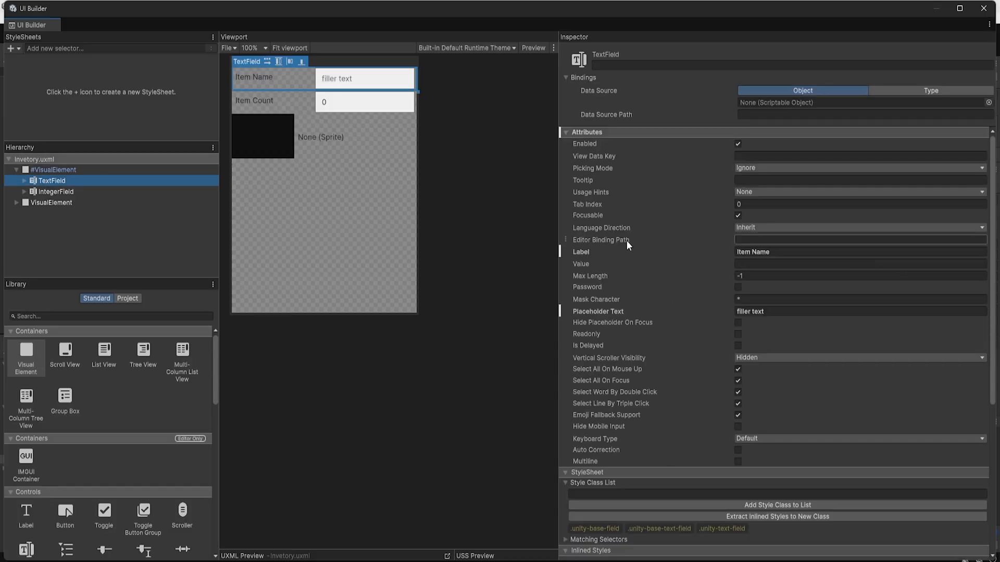
mouse_move(628, 245)
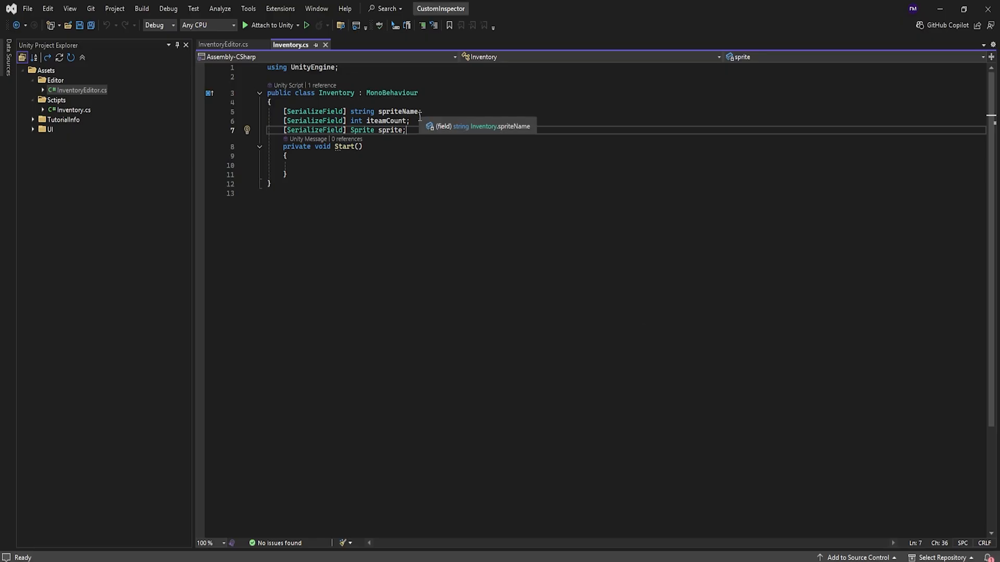
- Bind the Item Name field to spriteName and the Item Count field to ItemCount
double_click(397, 110)
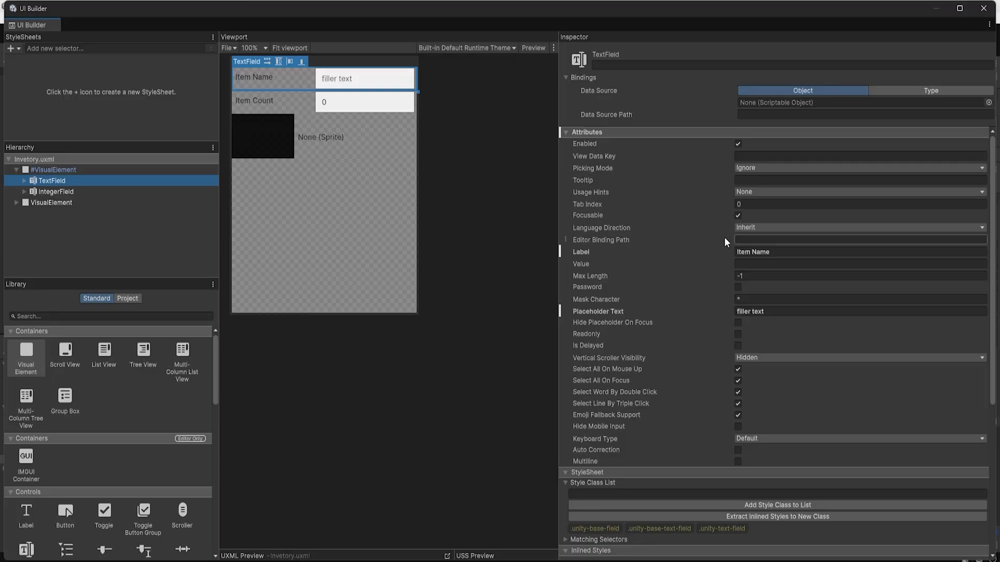
left_click(860, 239)
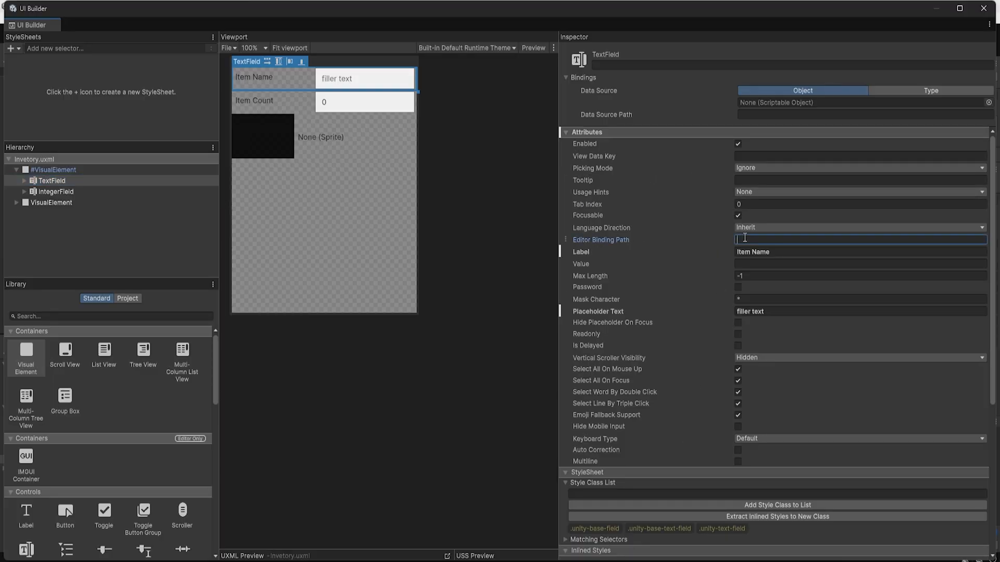
type("spriteName")
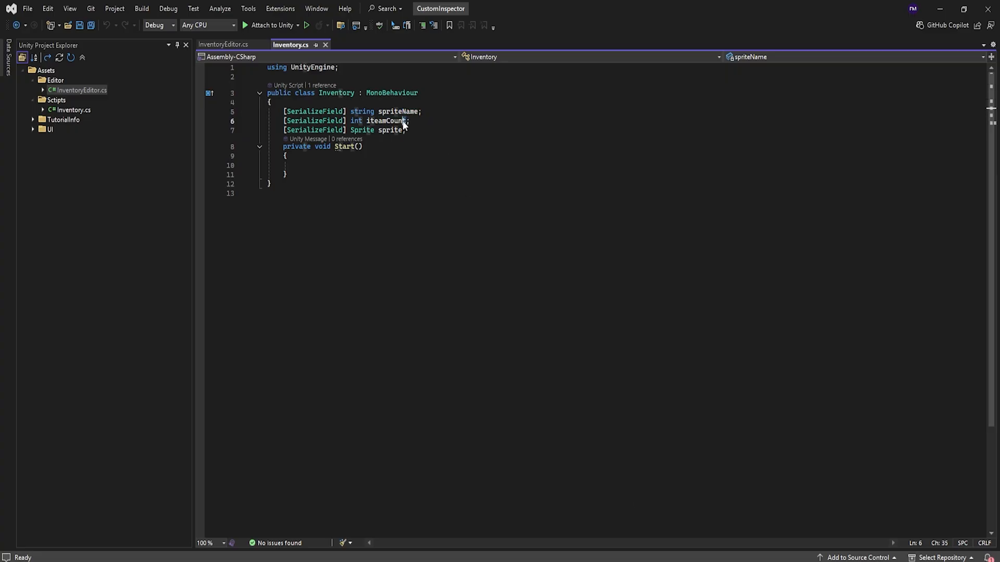
double_click(384, 122)
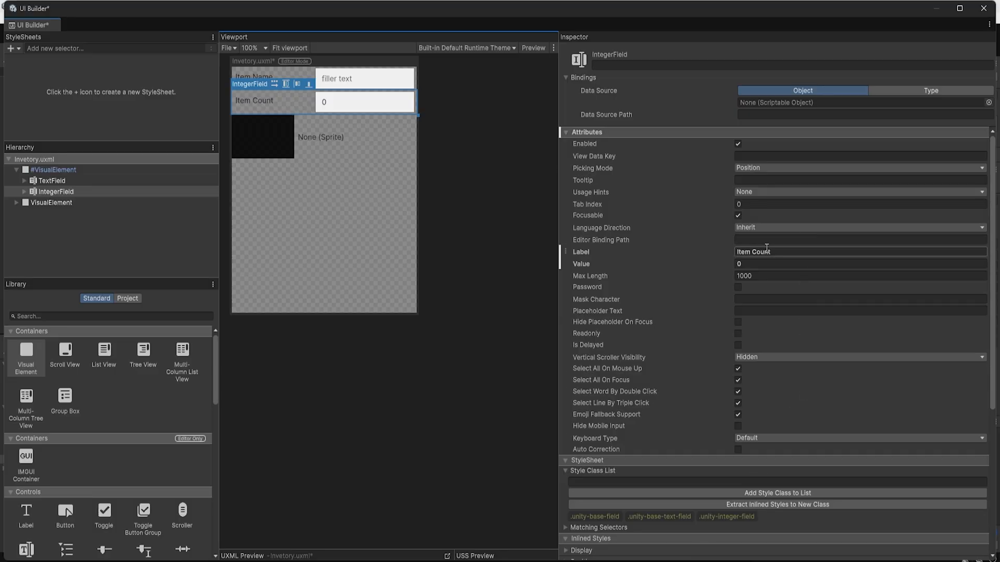
type("ItemCount")
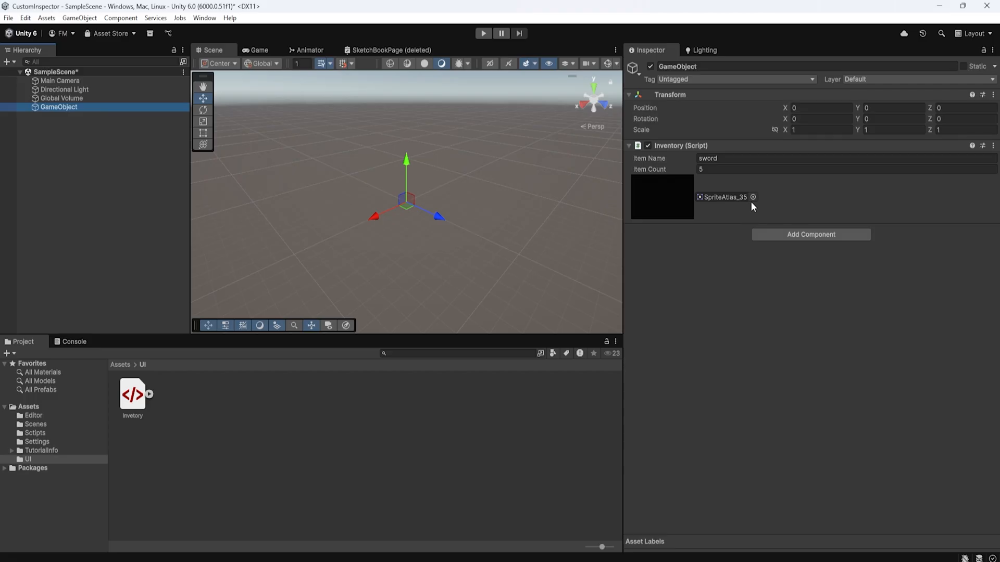
left_click(752, 196)
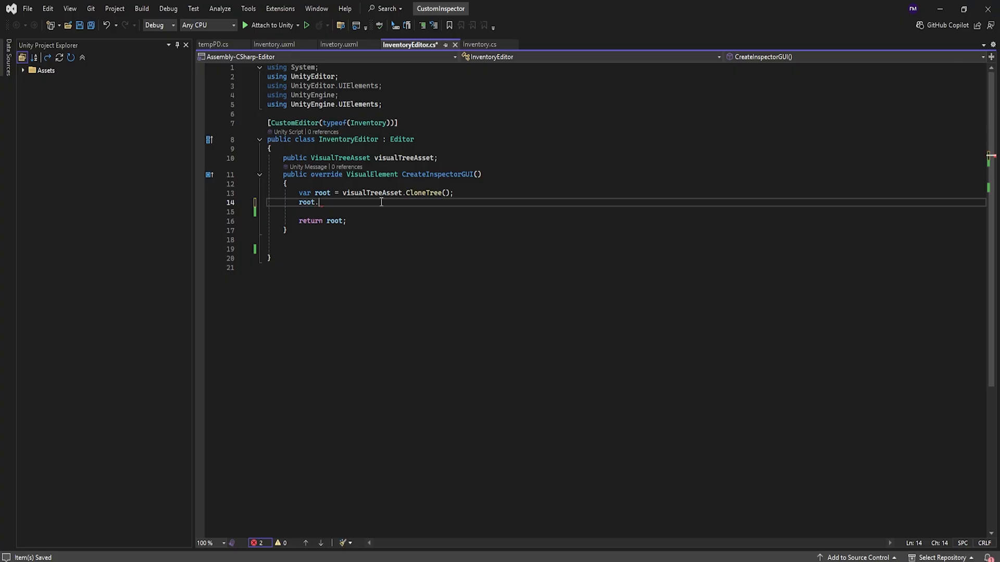
- Register a ChangeEvent<UnityEngine.Object> callback OnSpriteChange on "Sprite" and generate its stub
type("Q<>")
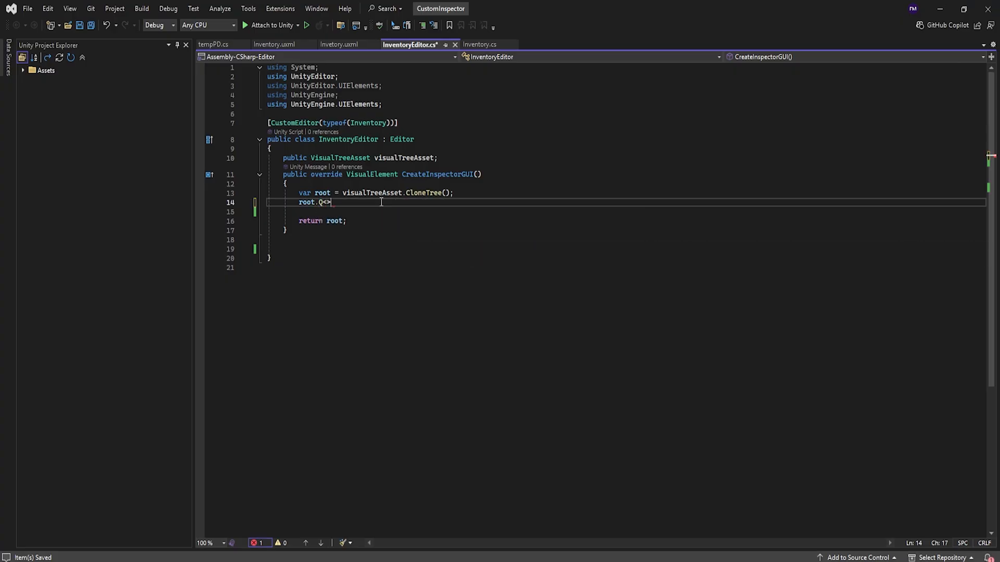
type("VisualElement")
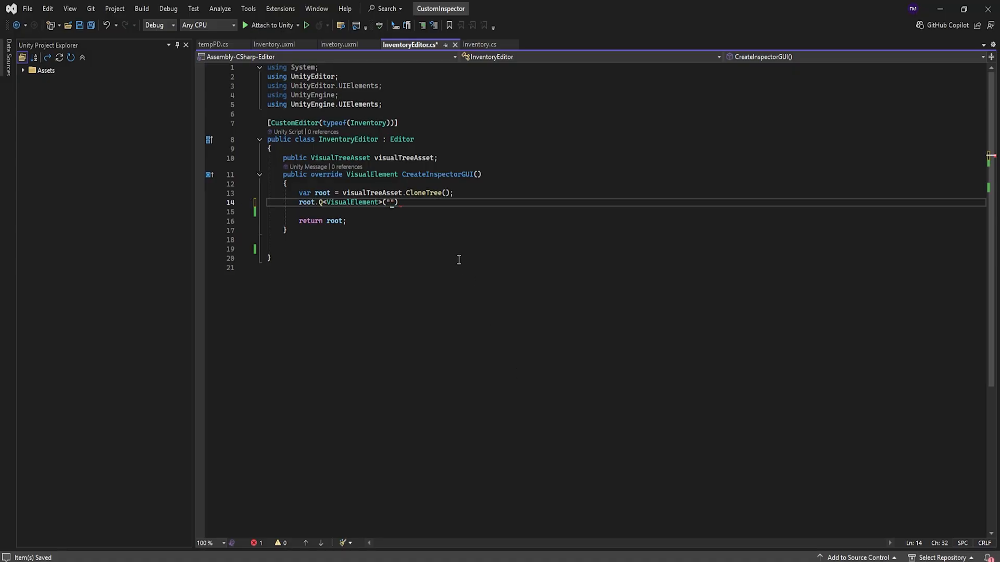
type("Sprite\").RegisterCallback<>")
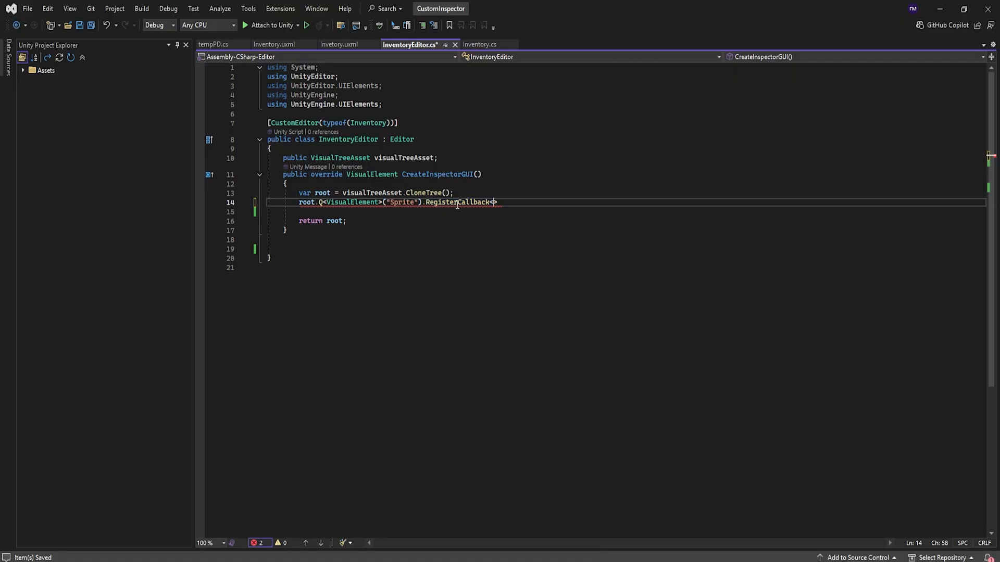
type("Click")
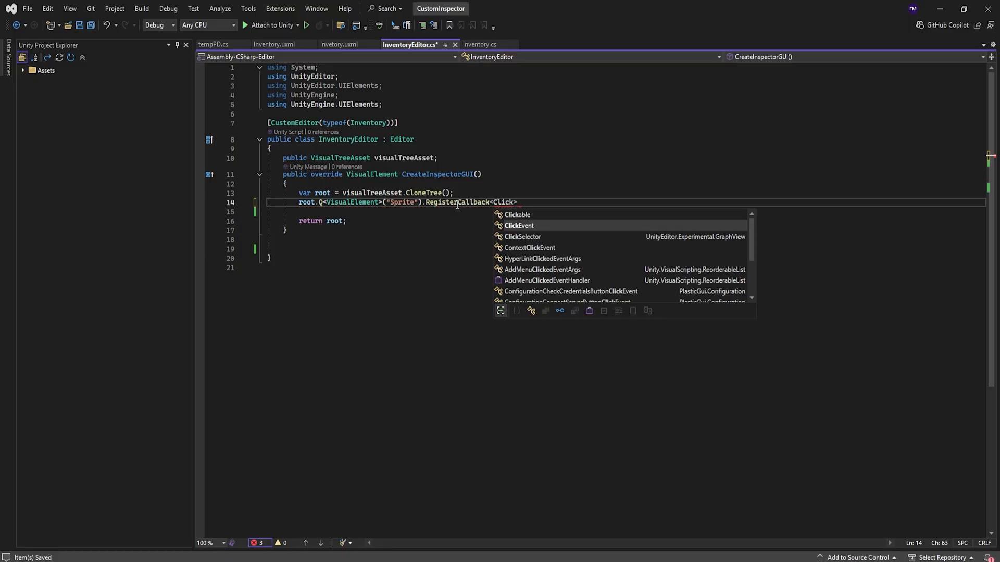
key("Backspace")
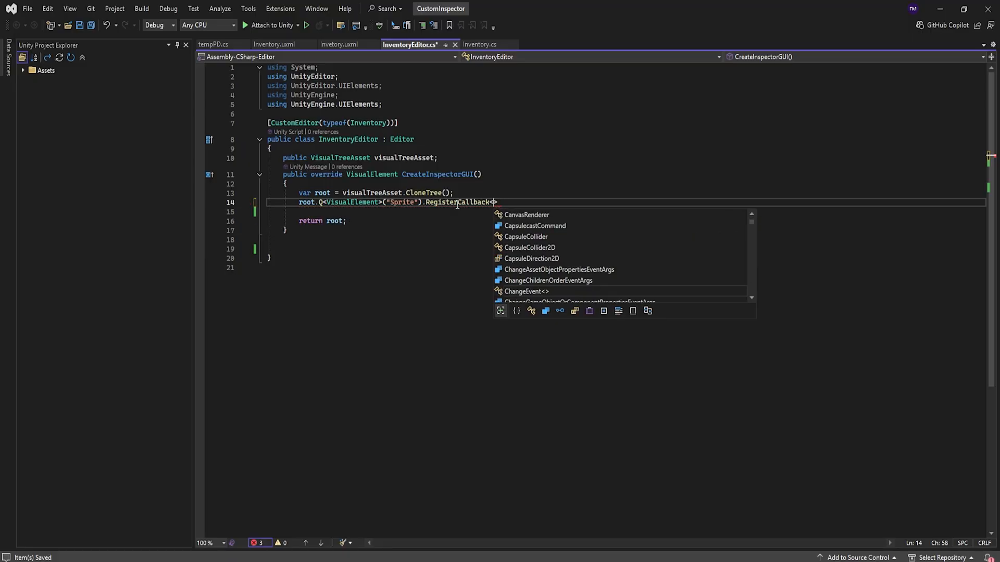
type("ChangeEvent<UnityEngine.Object>>(OnSpriteChange);")
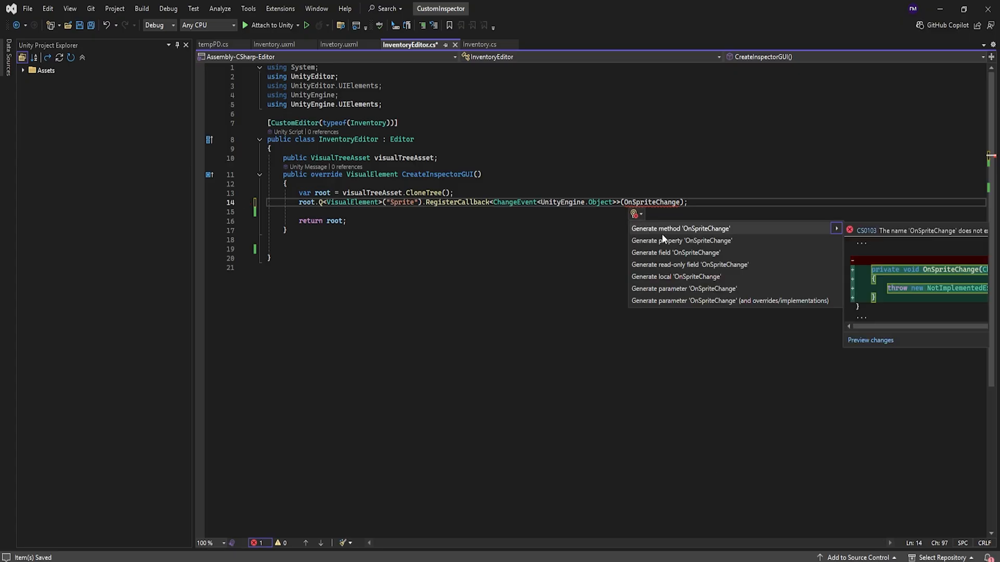
left_click(680, 228)
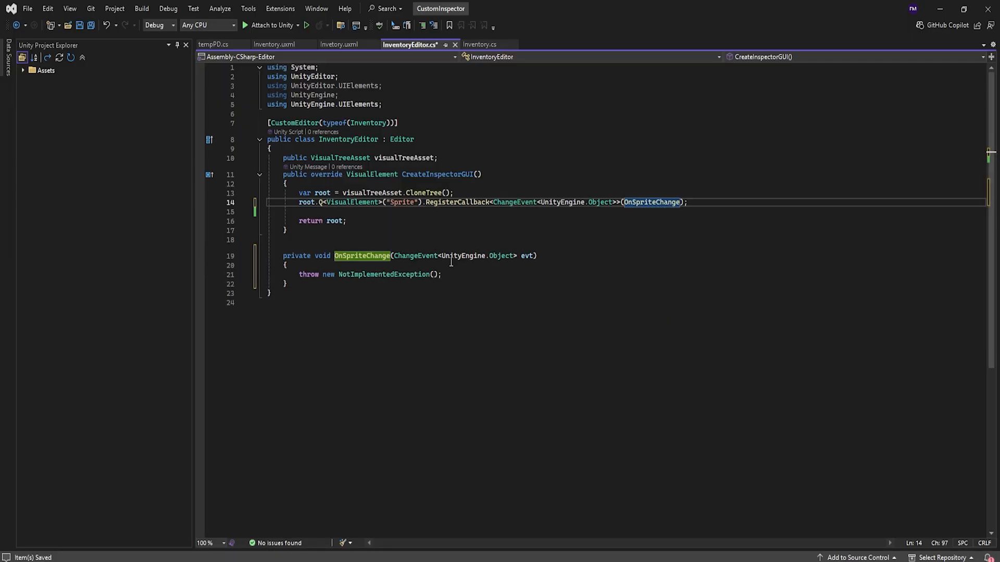
- Pass root into the callback and query the image VisualElement inside OnSpriteChange
left_click(442, 274)
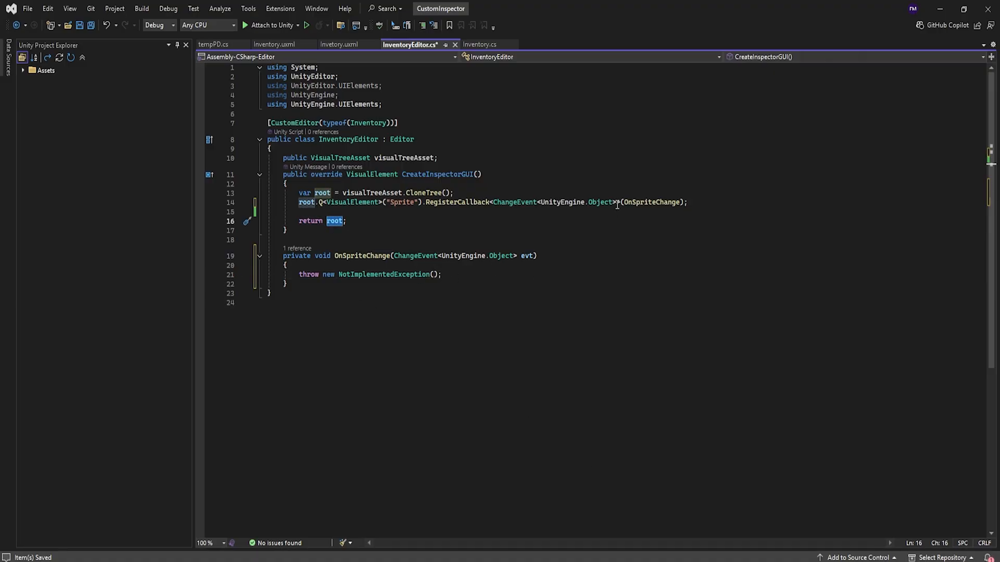
type("Viu")
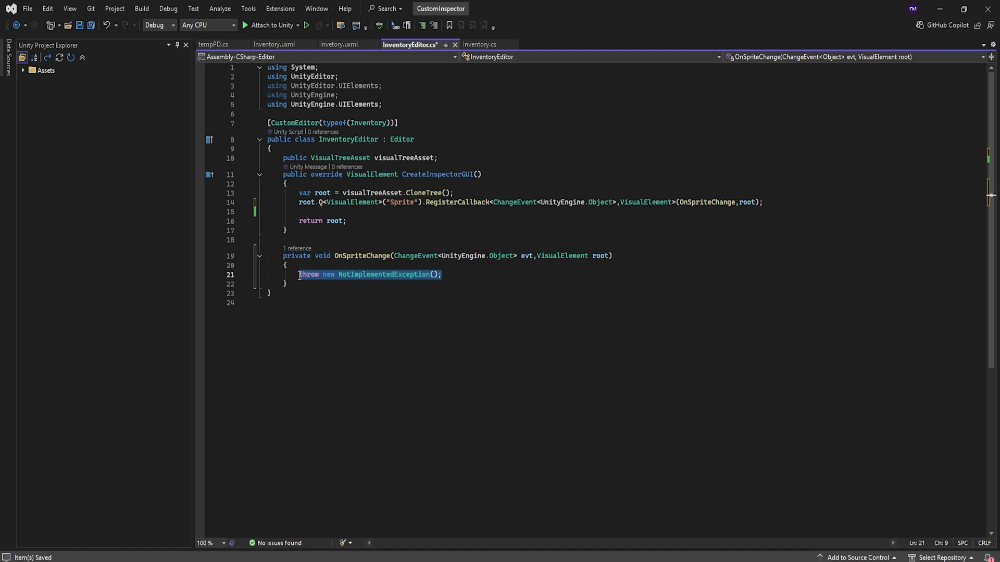
type("root.Q<VisualElement>(")
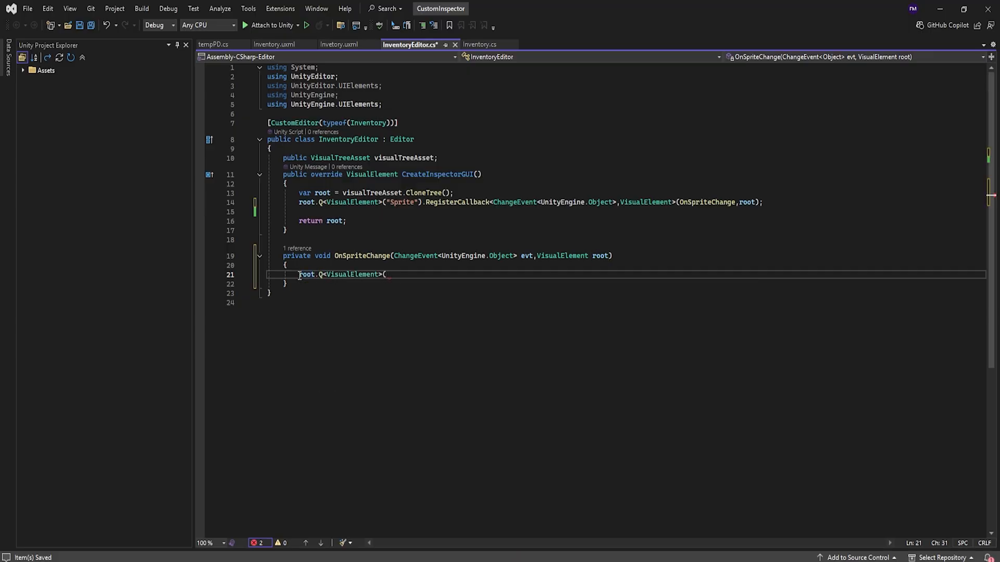
type(")")
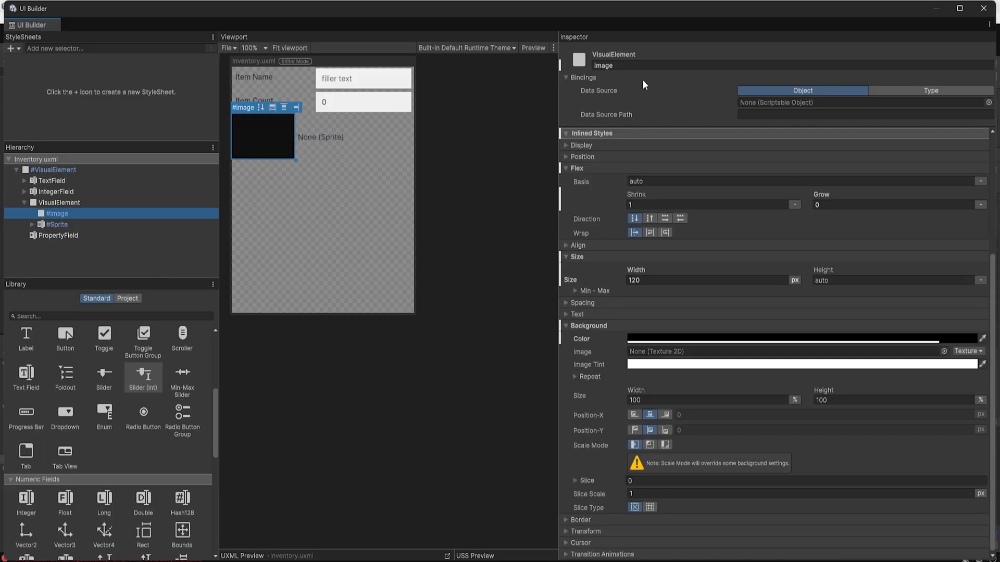
- Set the image element's backgroundImage to new StyleBackground(evt.newValue as Sprite)
double_click(603, 65)
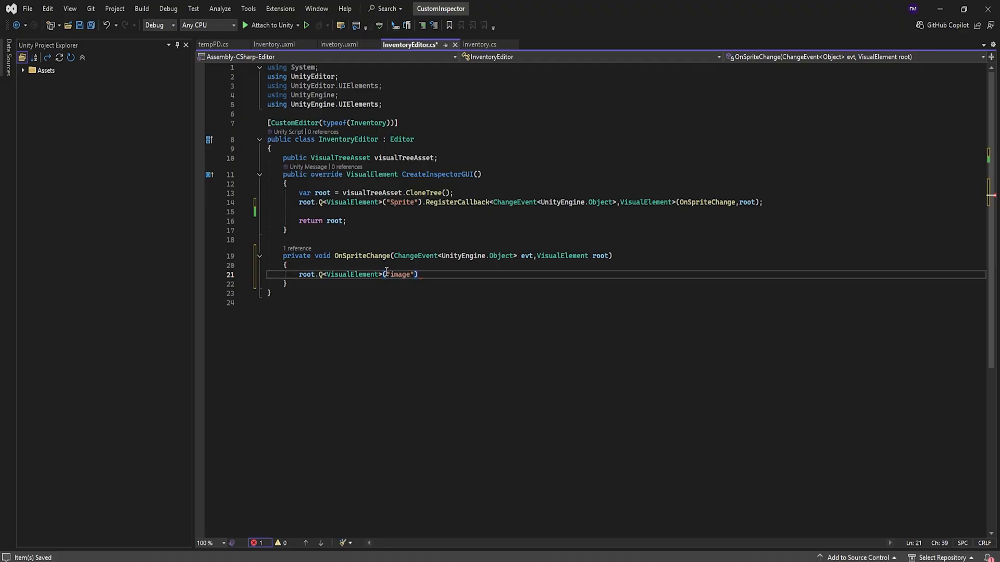
type(".style.b")
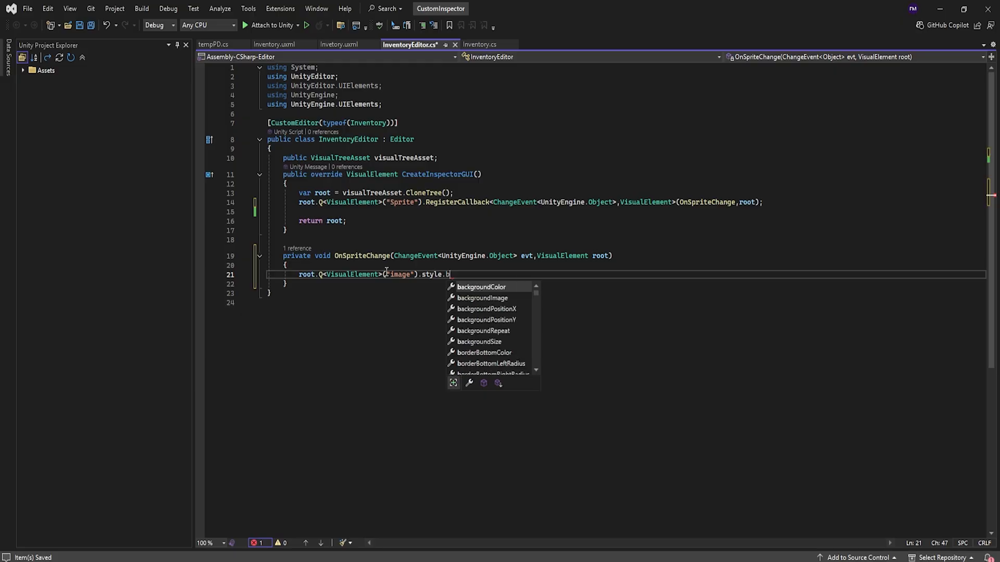
type("ackgroundImage")
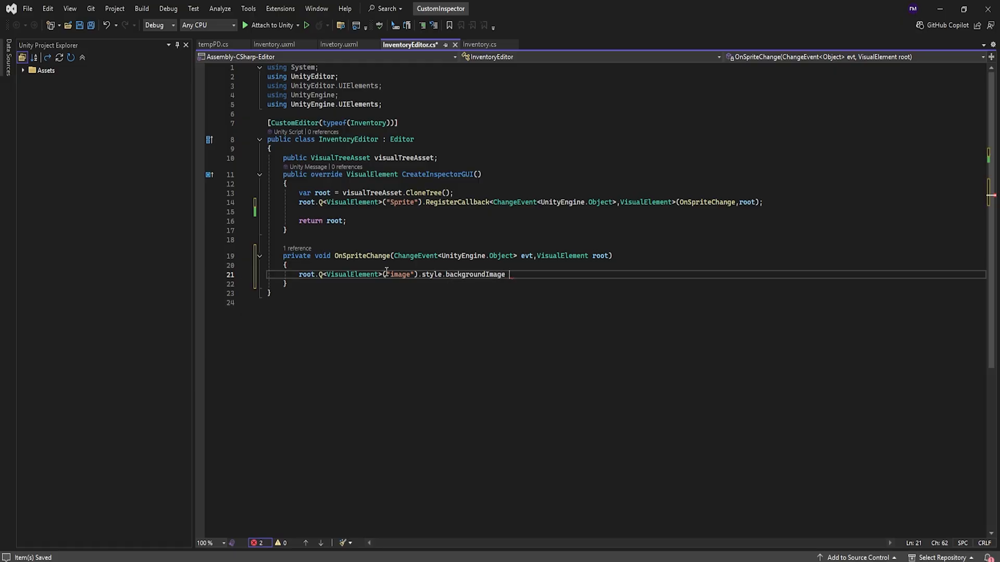
type("=")
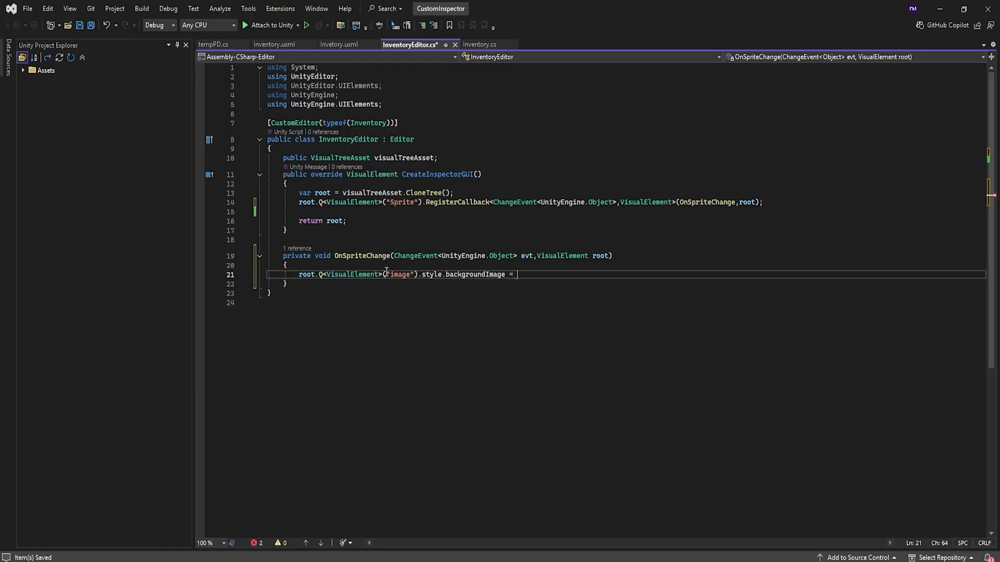
type("new StyleBackground(")
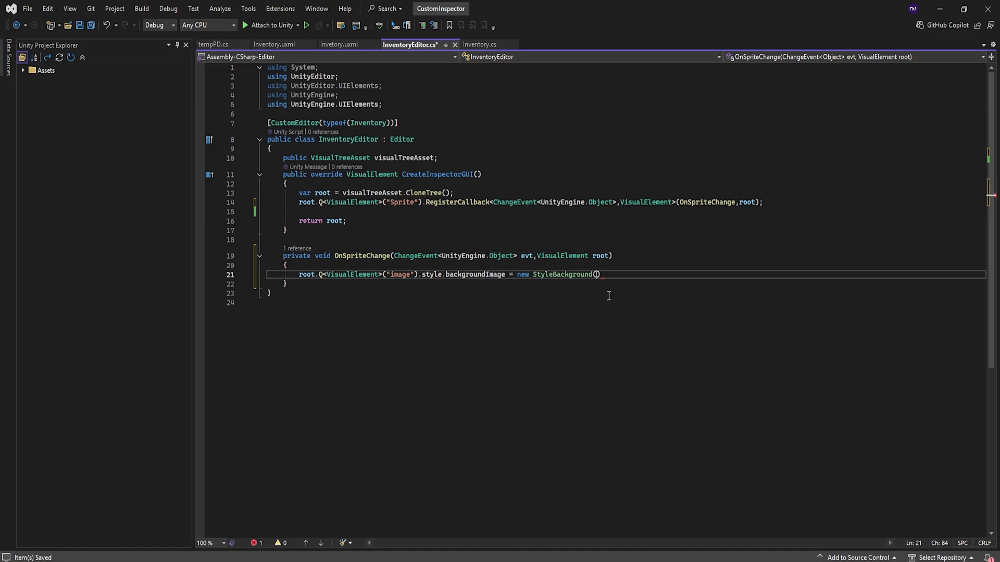
type("evt")
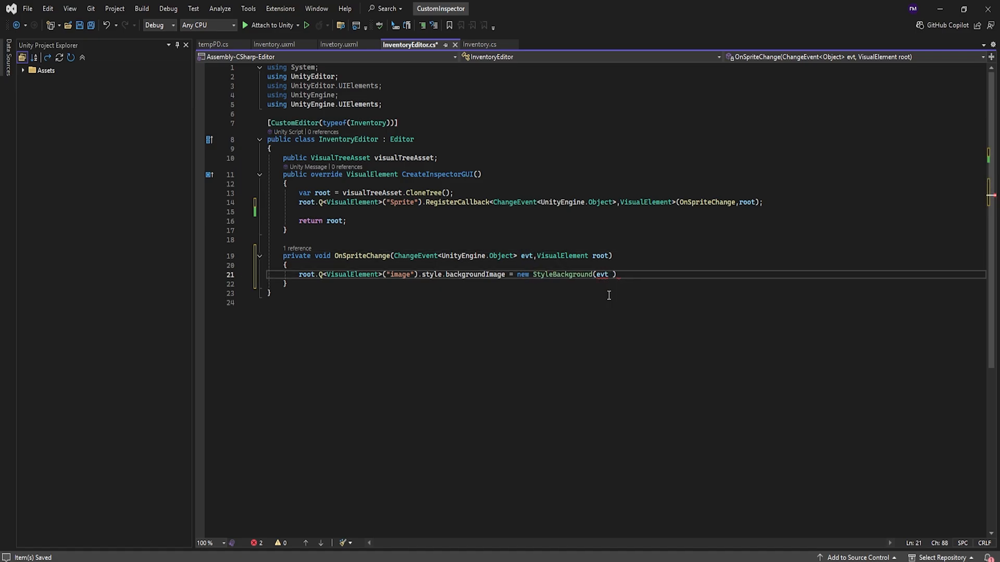
type(".newValue")
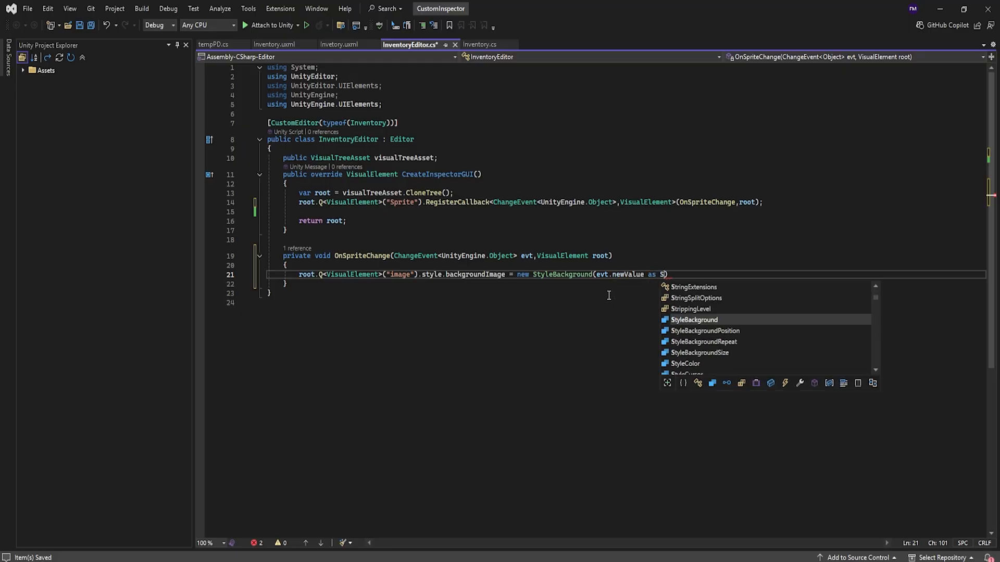
key("tab")
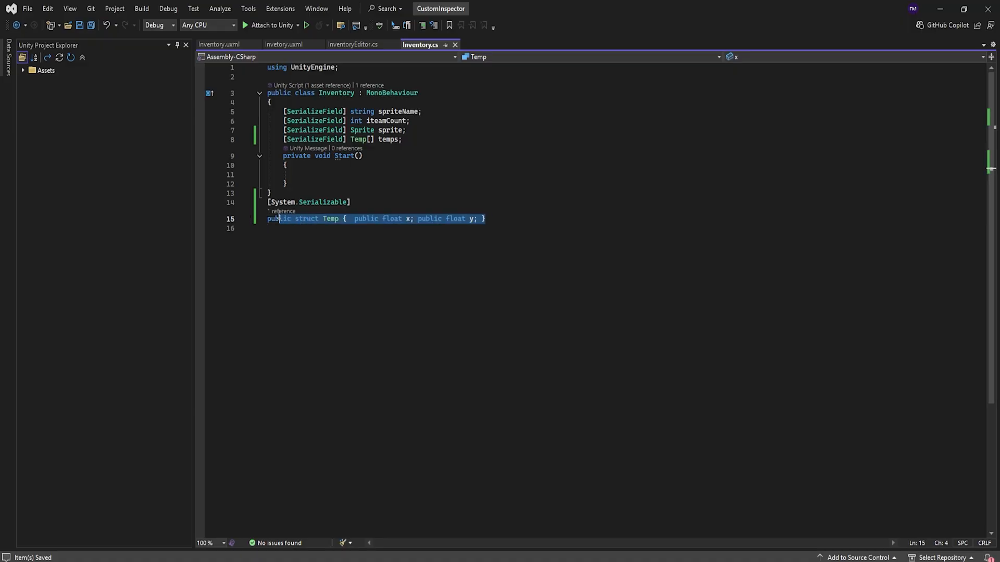
- Deselect the GameObject in Unity's Hierarchy, then return to InventoryEditor.cs in Visual Studio
left_click(350, 201)
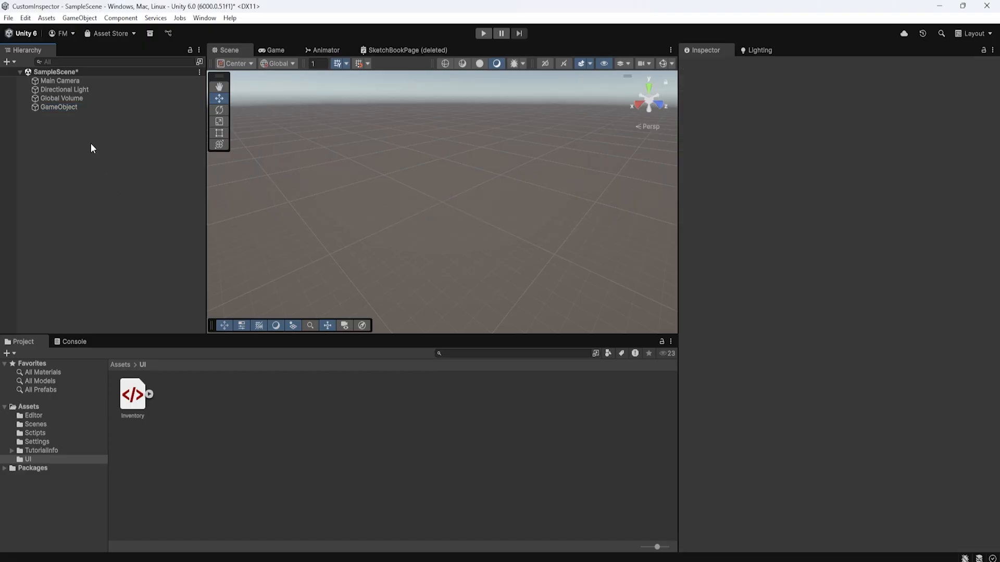
left_click(59, 107)
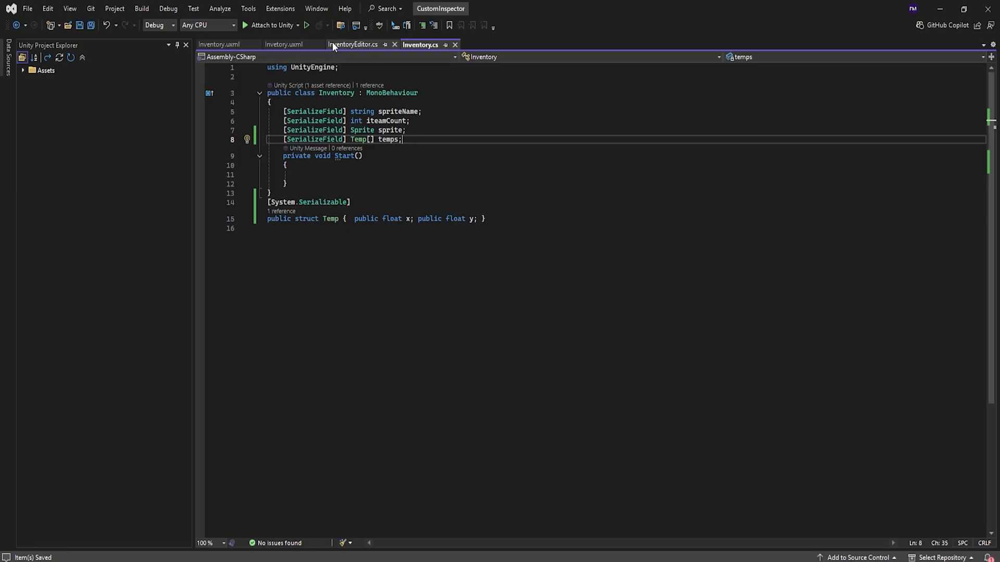
left_click(353, 43)
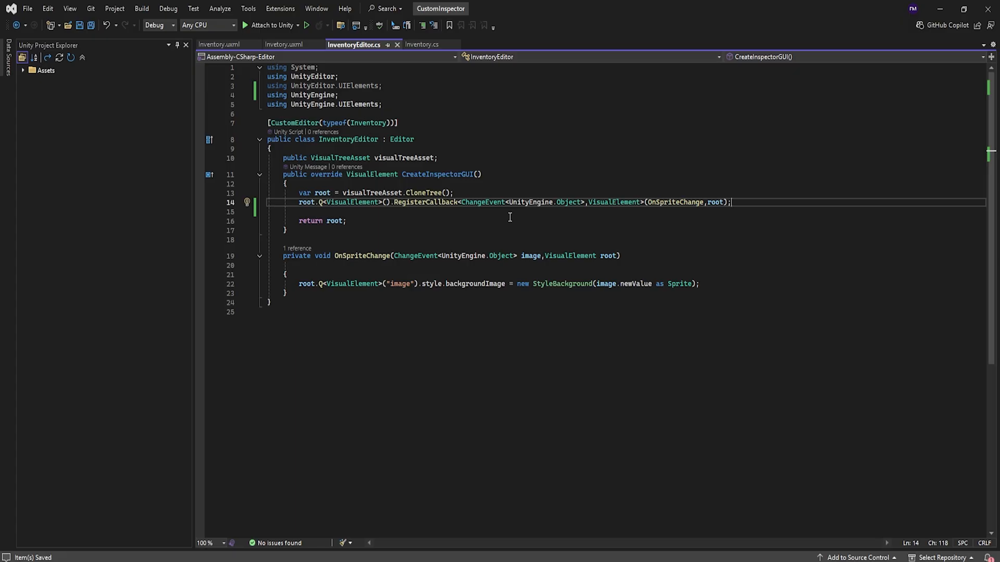
- Declare a PropertyField, set its bindingPath to "temp", and start adding it to root
type("PropertyField propertyField = new PropertyField();")
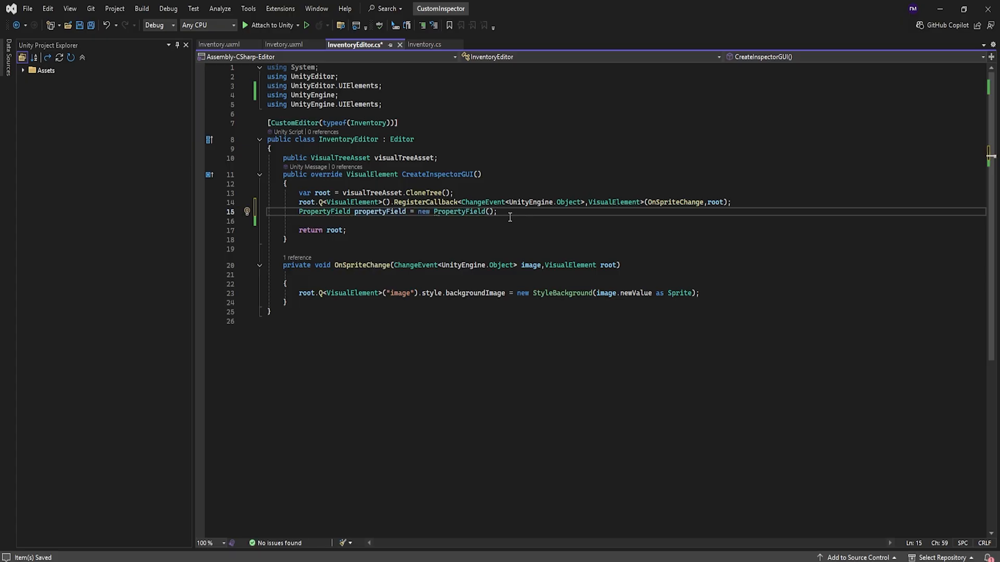
key("enter")
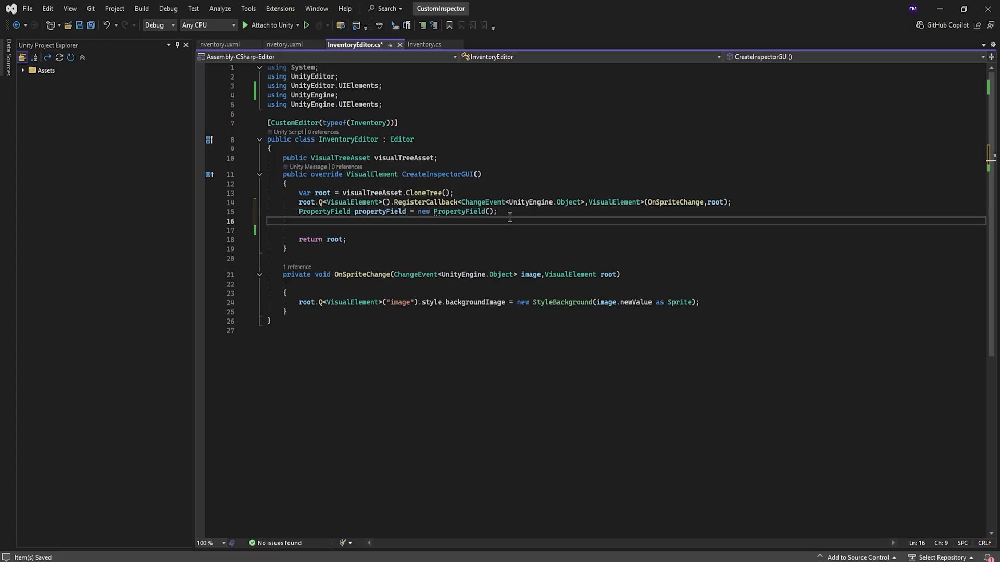
left_click(423, 44)
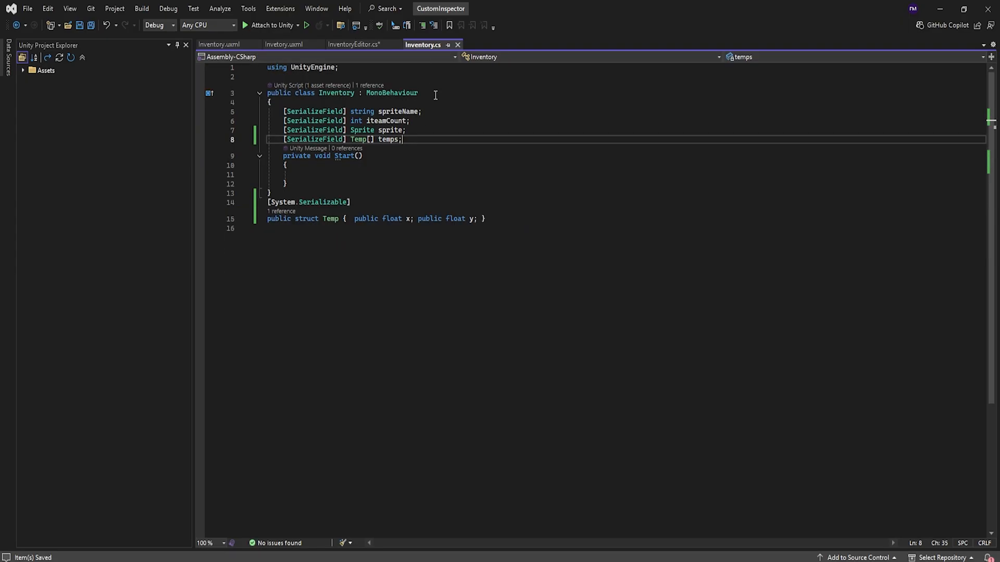
left_click(354, 45)
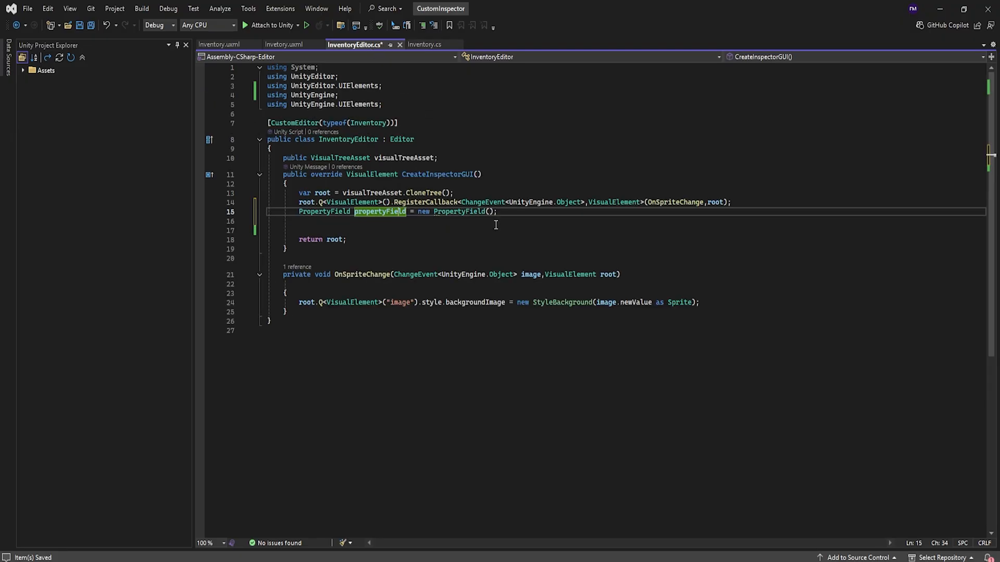
type("property")
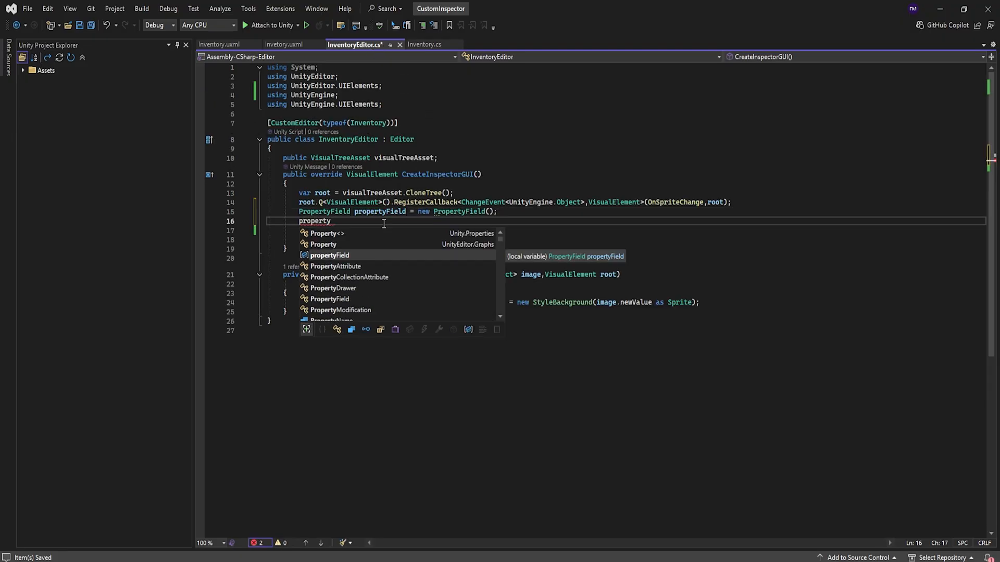
type("Field.bindingPath")
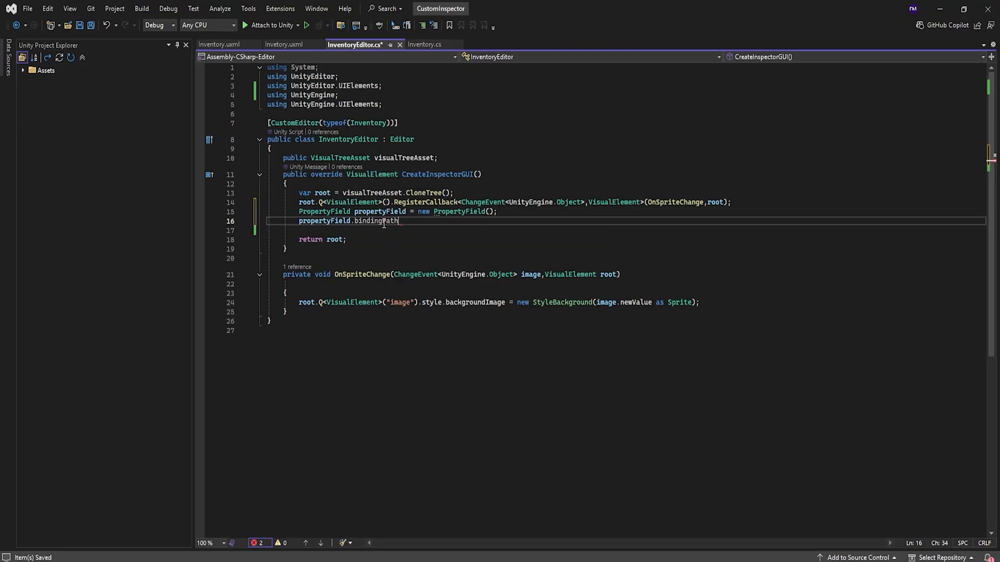
type("= \"temp\"")
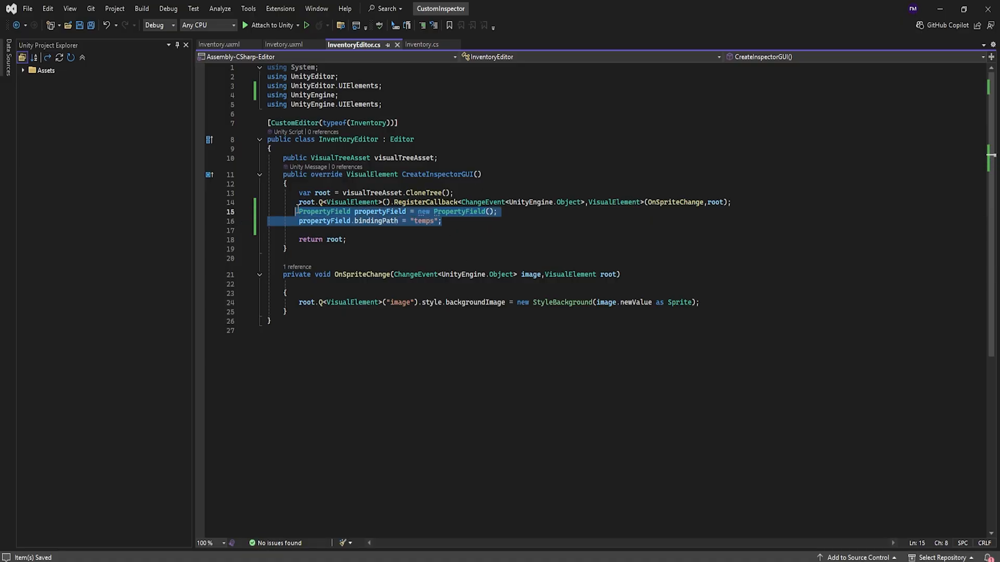
type("root.Add(propertyField);")
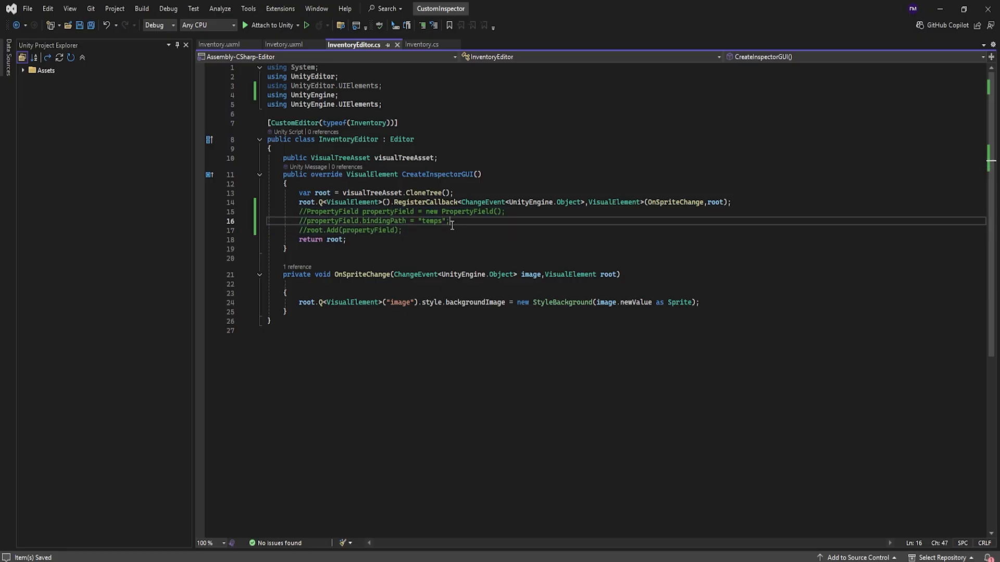
- Open Inventory.uxml and set the PropertyField's Binding Path to 'temps'
double_click(431, 220)
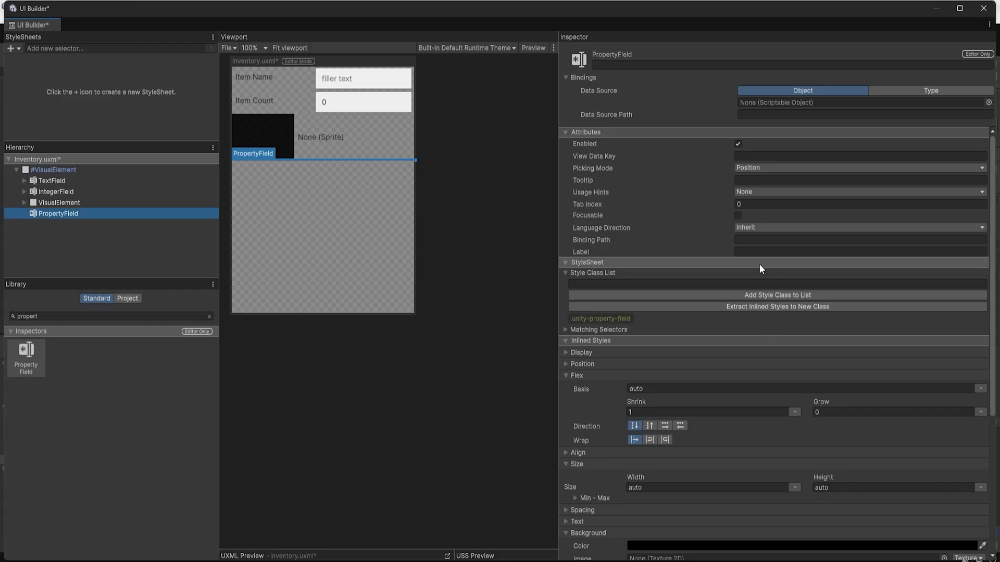
left_click(859, 240)
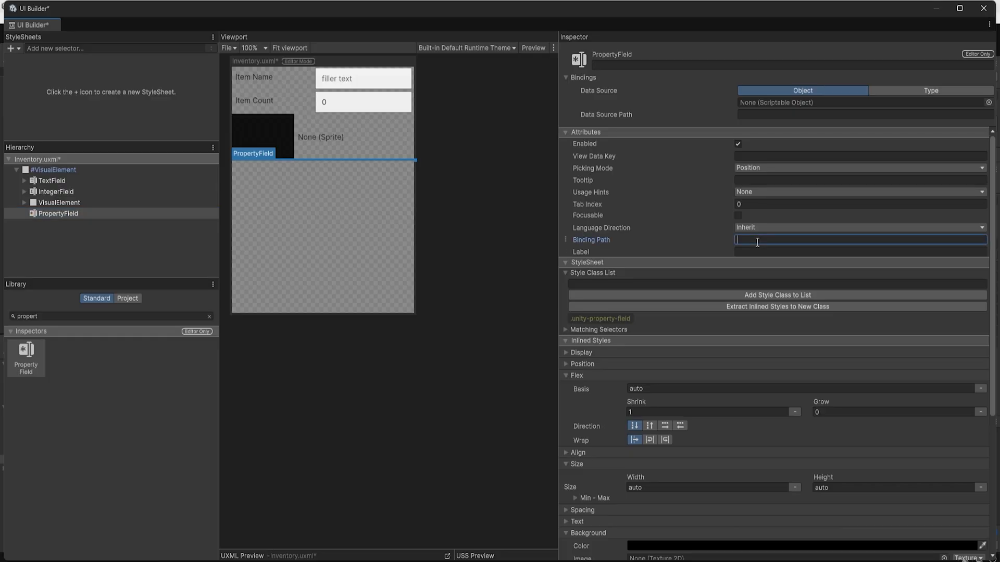
type("temps")
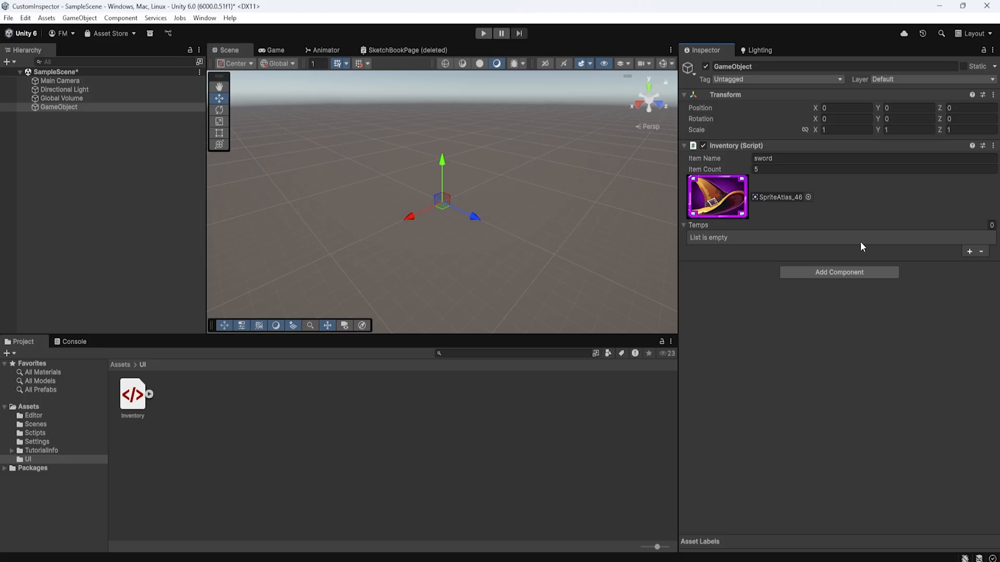
mouse_move(40, 420)
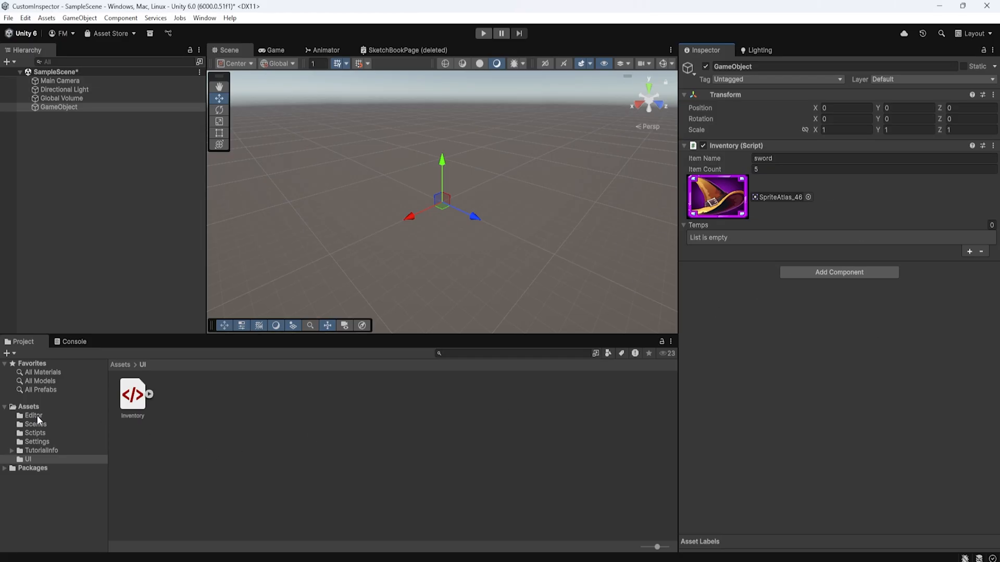
- Open the Editor folder and create the tempPD C# script there
left_click(33, 415)
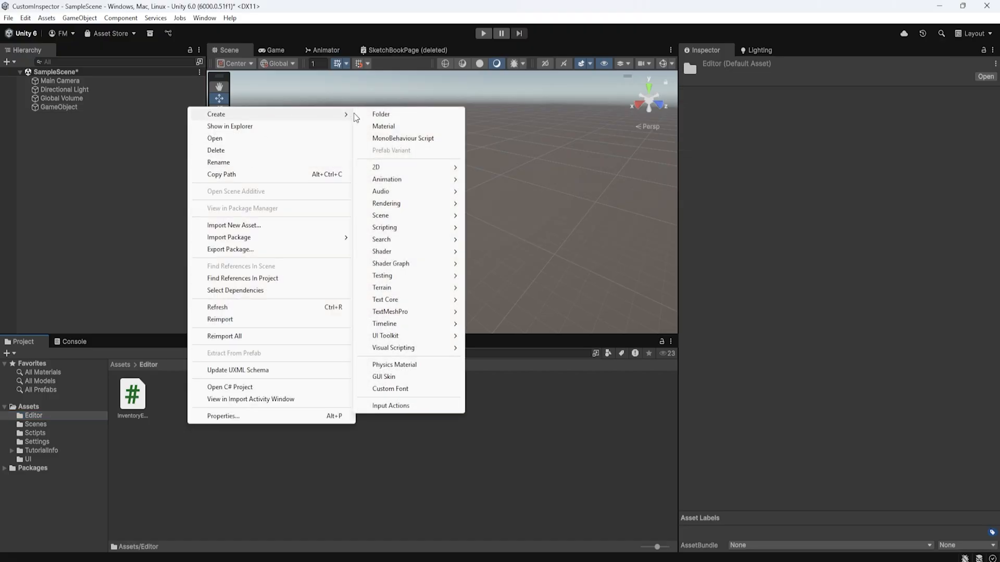
left_click(403, 138)
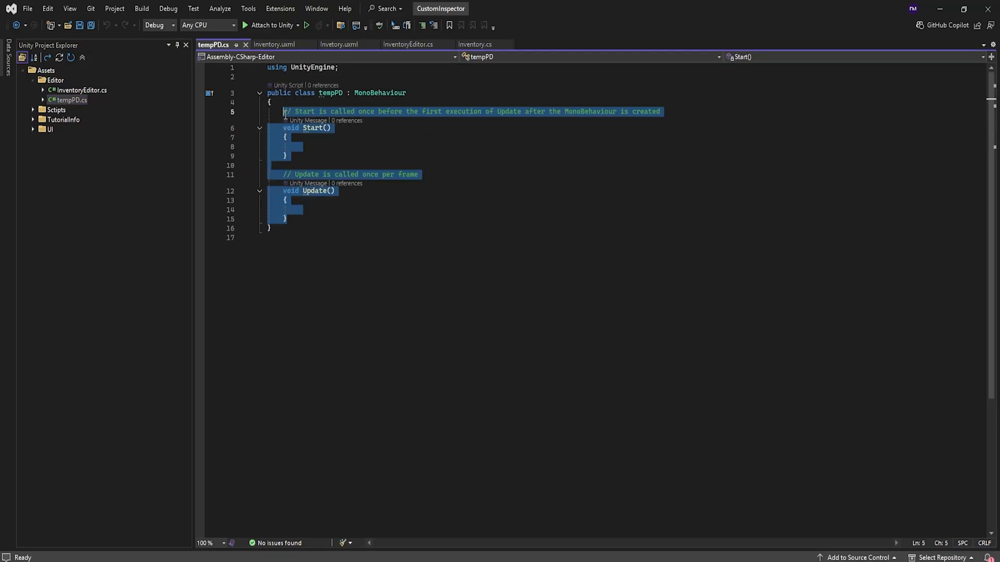
- Make tempPD a PropertyDrawer for Temp and generate a CreatePropertyGUI override
type("PropertyDrawer(typeof(Re))]")
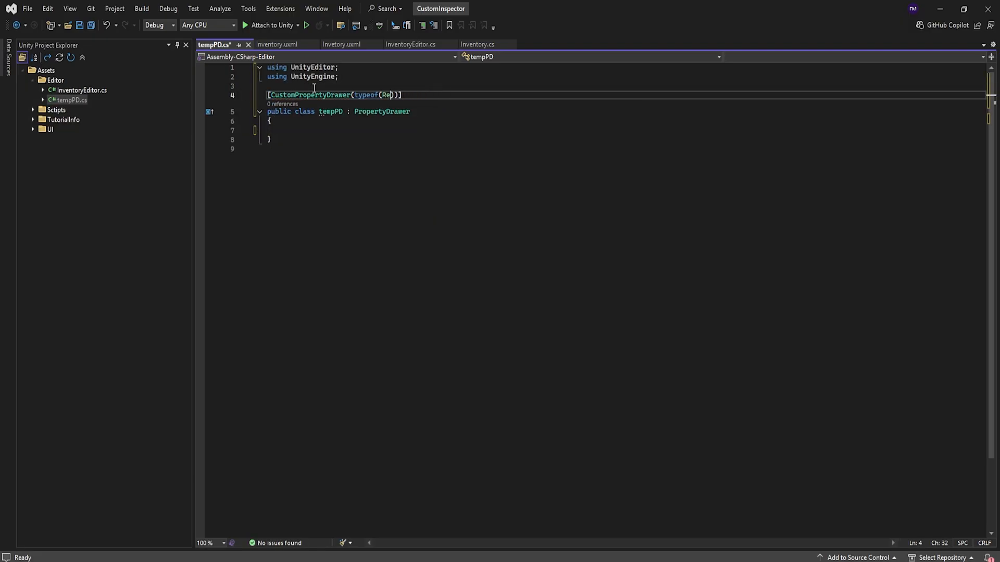
key("BackSpace")
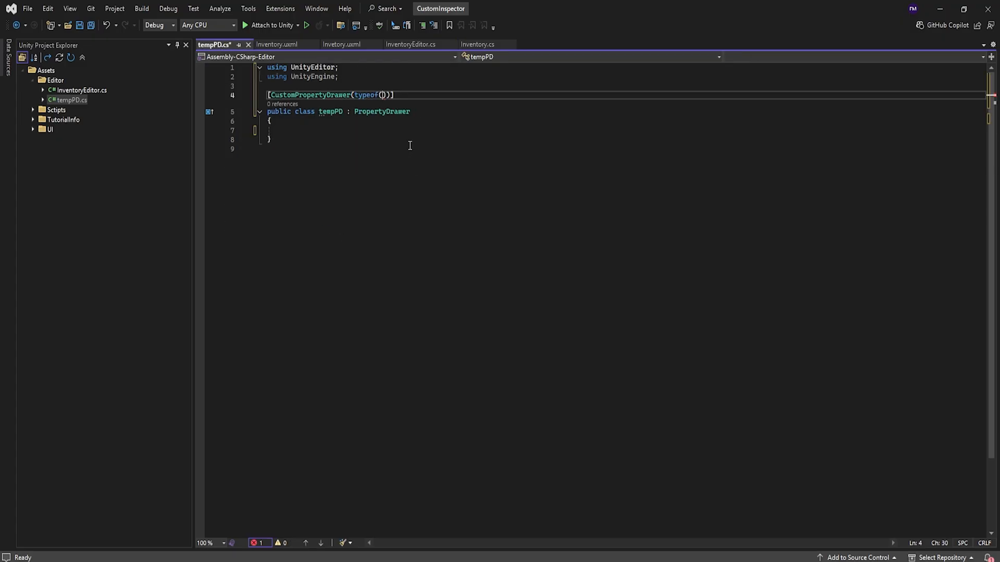
type("Temp")
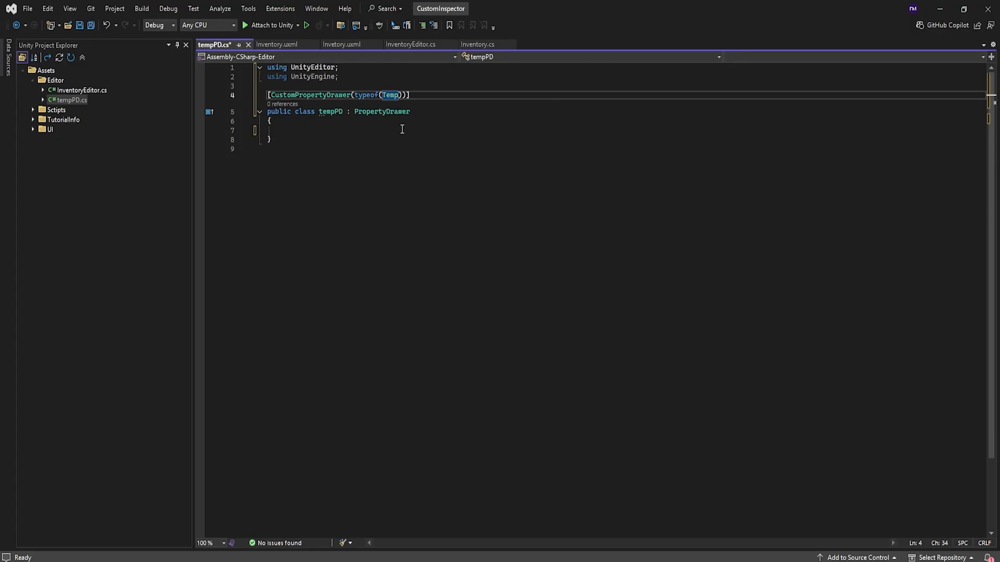
left_click(330, 111)
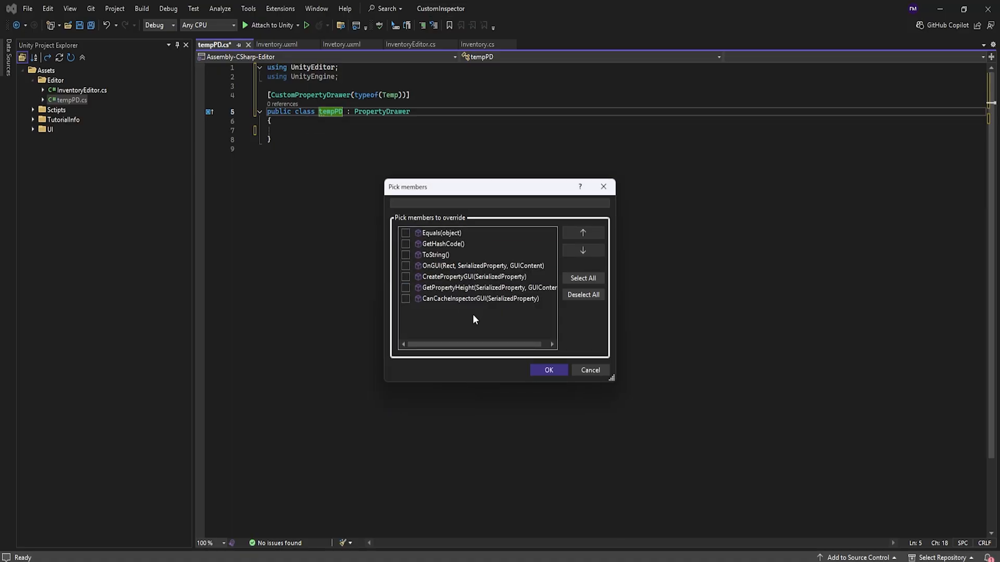
left_click(474, 276)
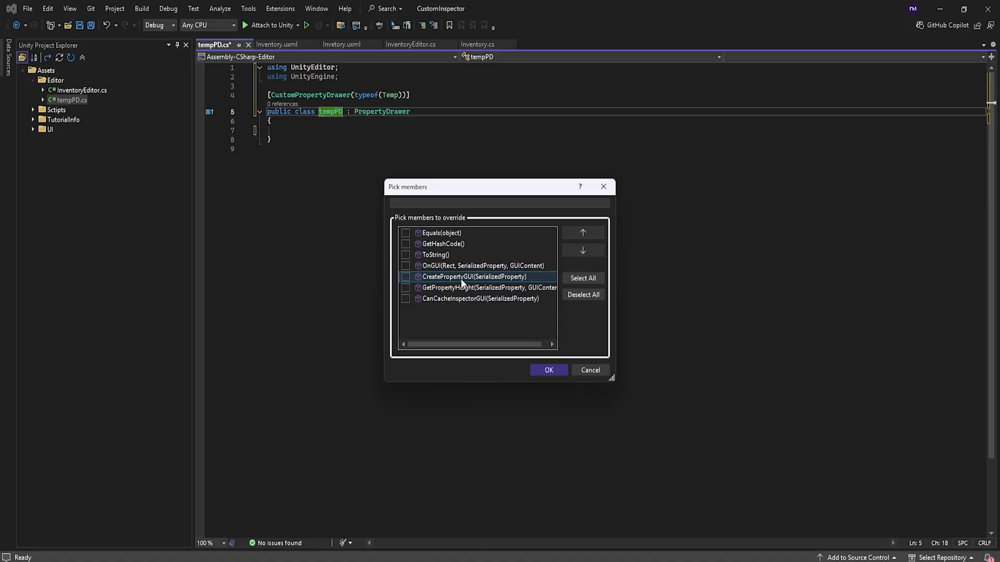
left_click(547, 369)
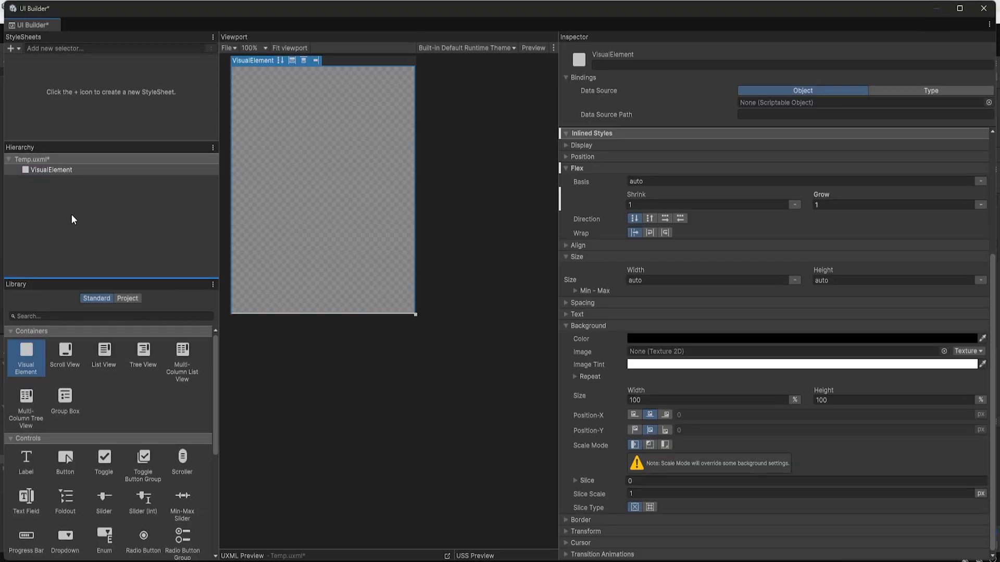
- Select the Temp layout's root VisualElement and set its background colour to black
left_click(51, 169)
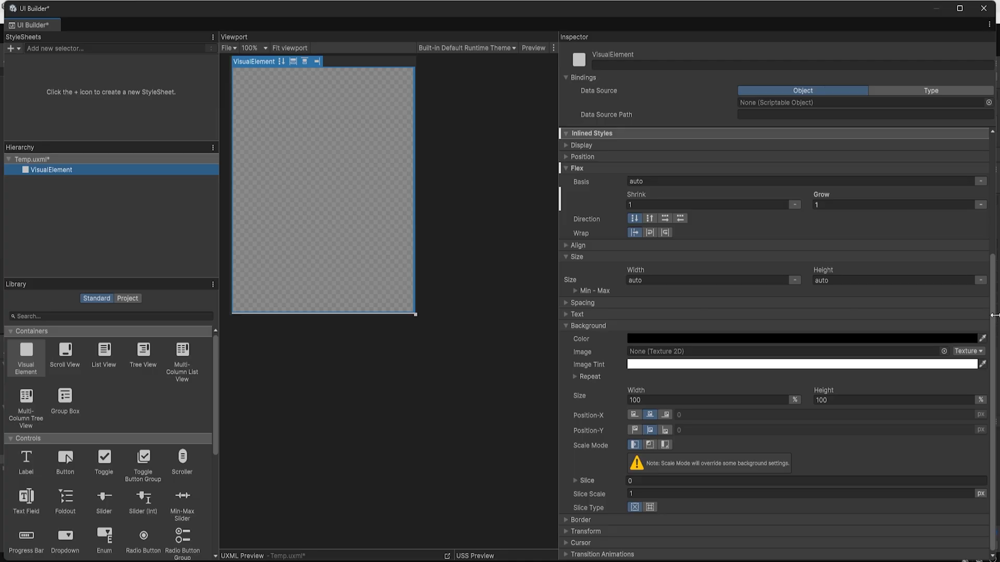
left_click(648, 338)
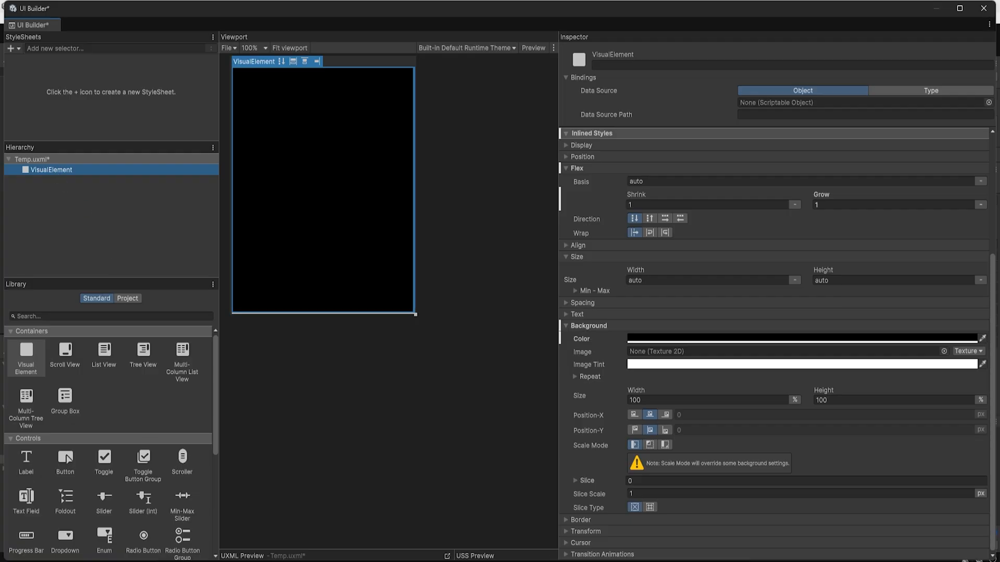
scroll("down", 3)
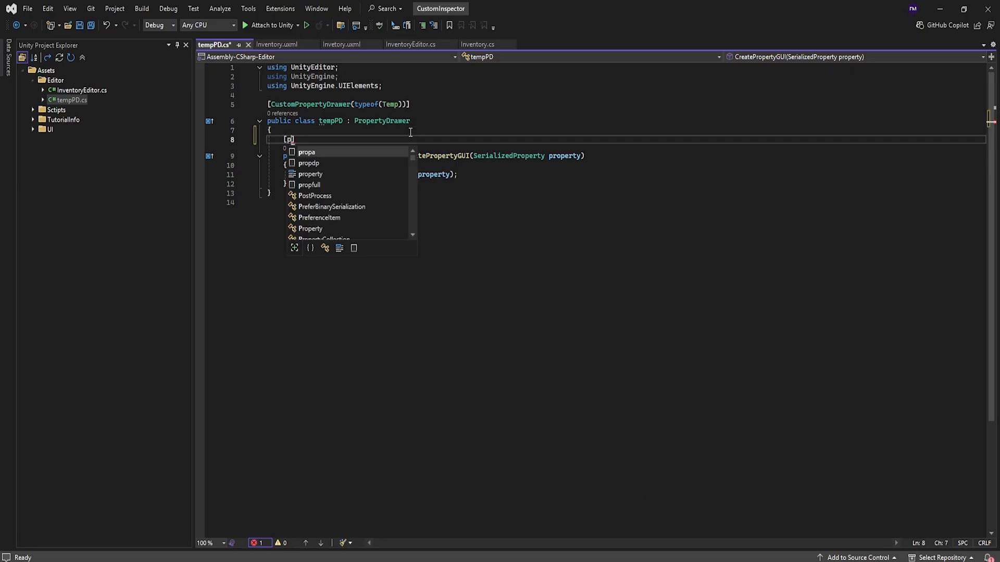
- Declare a public VisualTreeAsset field in tempPD and add the root line to CreatePropertyGUI
type("public VisualTreeAsset visualTreeAsset;")
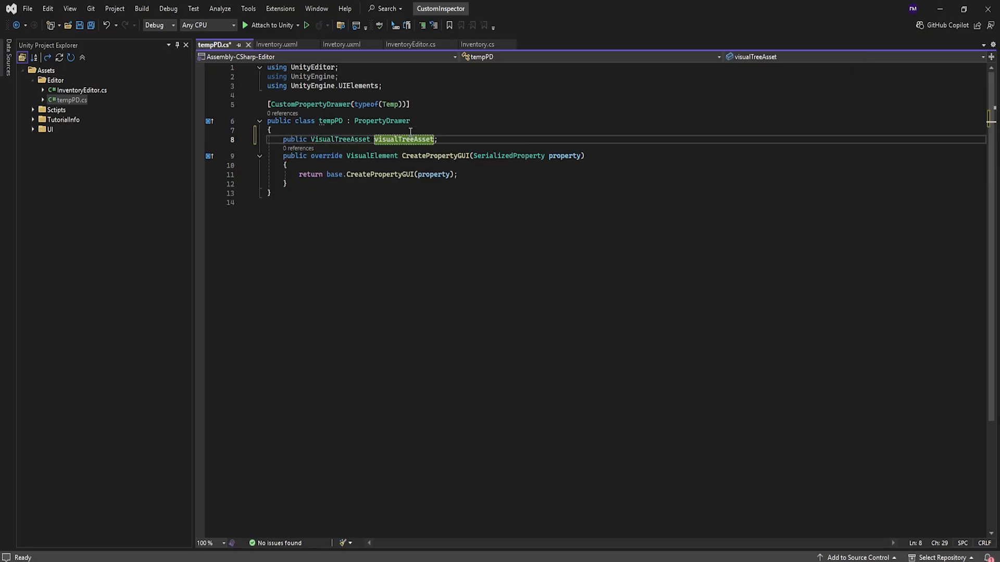
type("var root = property.serializedObject.targetObject;")
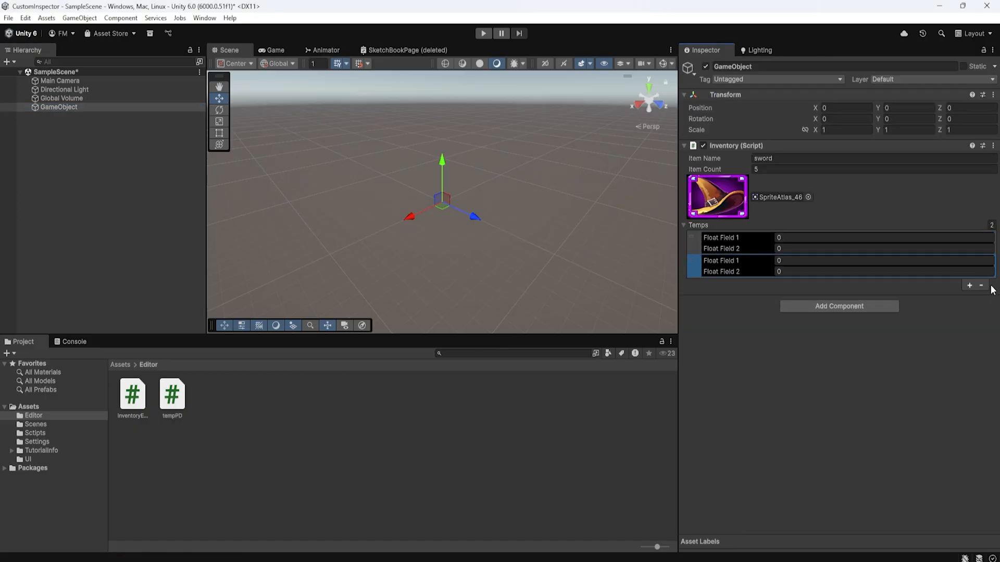
- In Temp.uxml, set the second float field's Editor Binding Path to 'y'
left_click(980, 285)
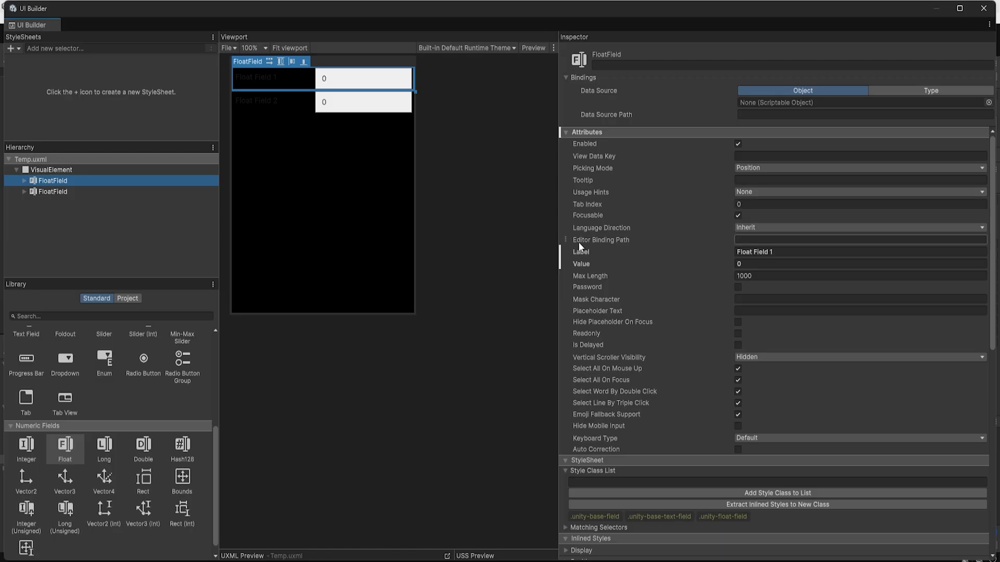
left_click(52, 191)
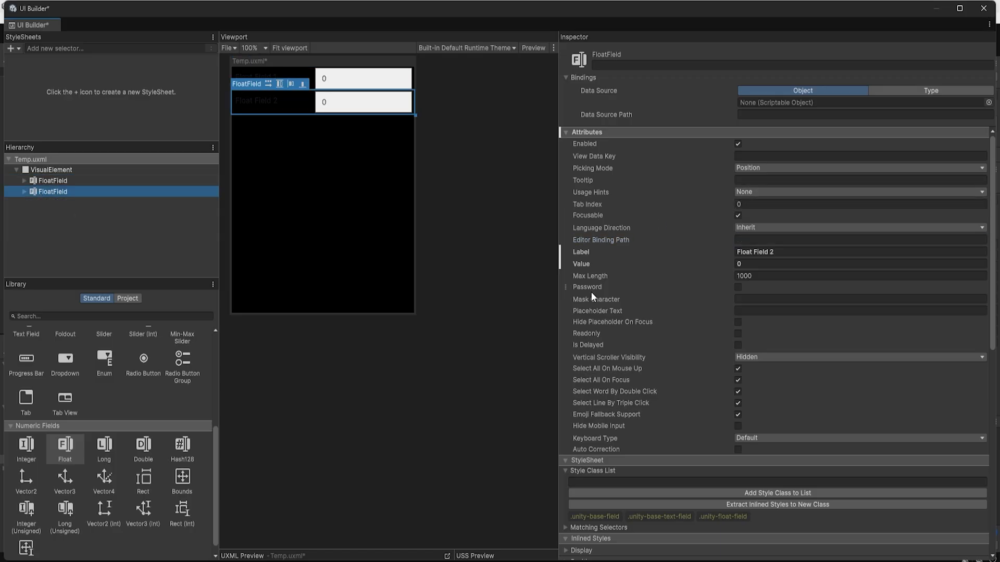
type("y")
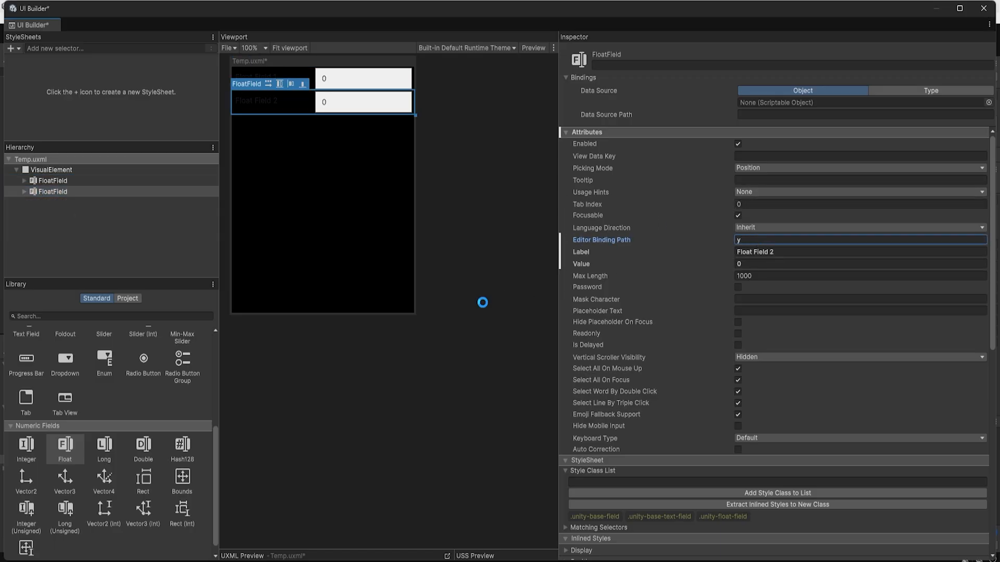